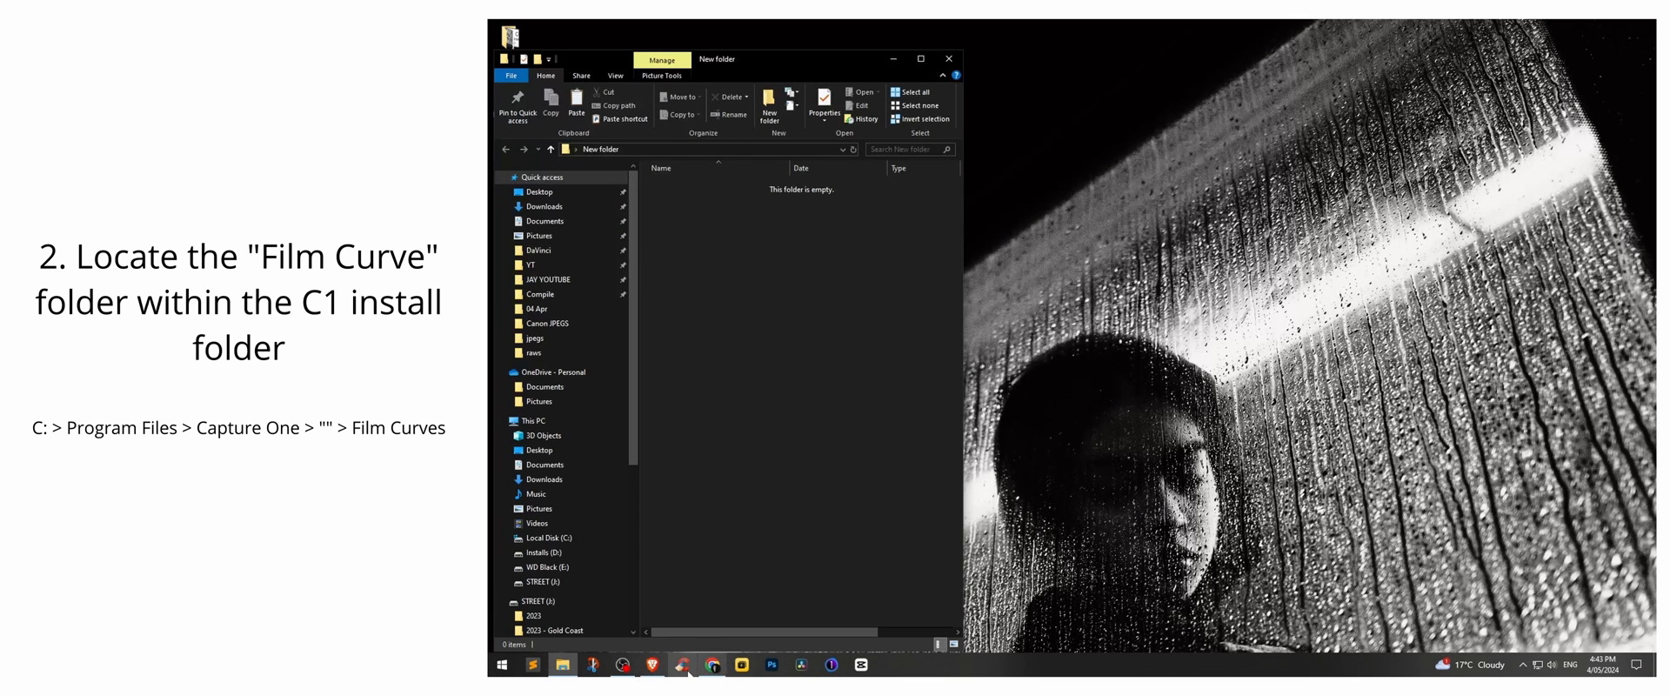
Open a second File Explorer window from the taskbar showing Local Disk (C:).
{"action": "right_click", "coordinate": [562, 665]}
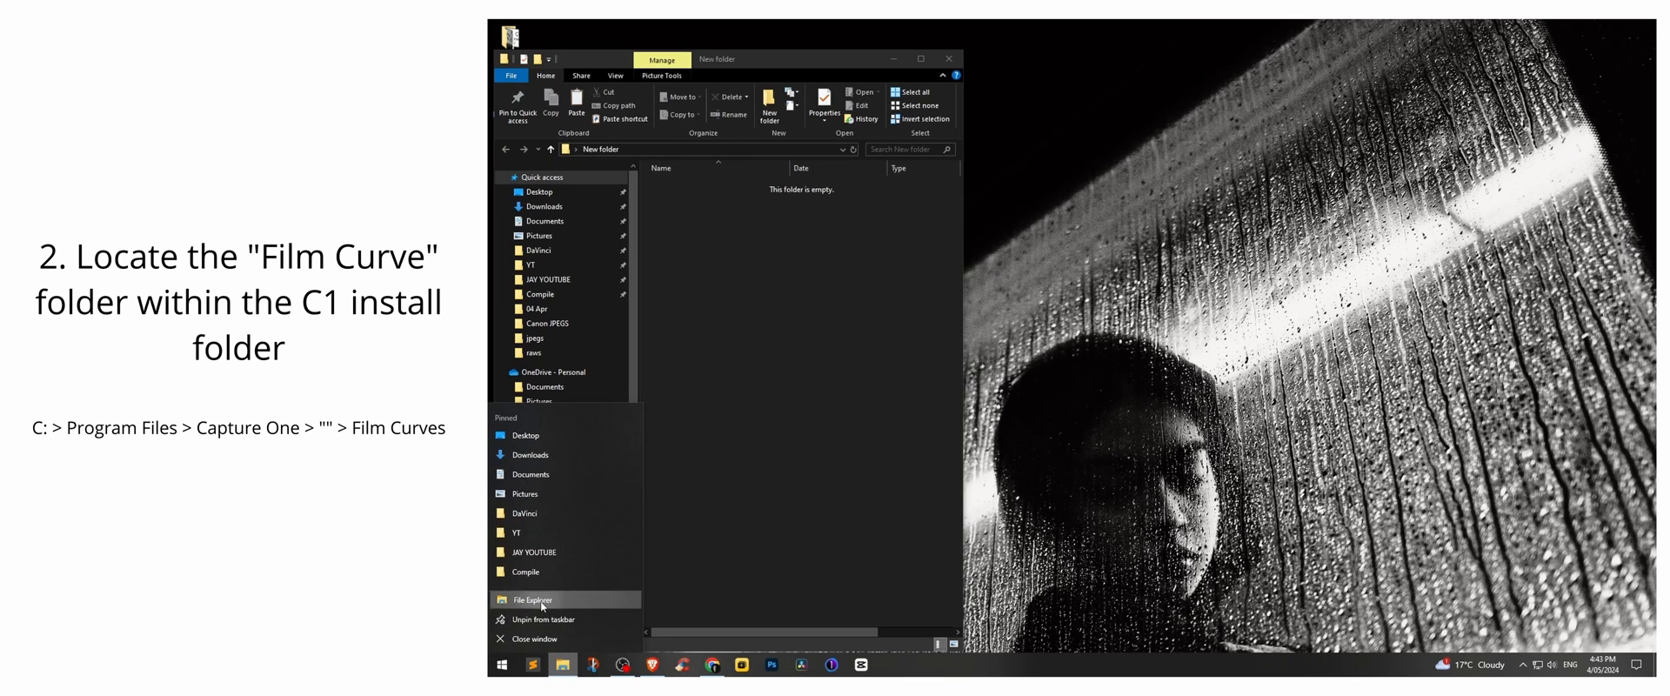
{"action": "left_click", "coordinate": [532, 598]}
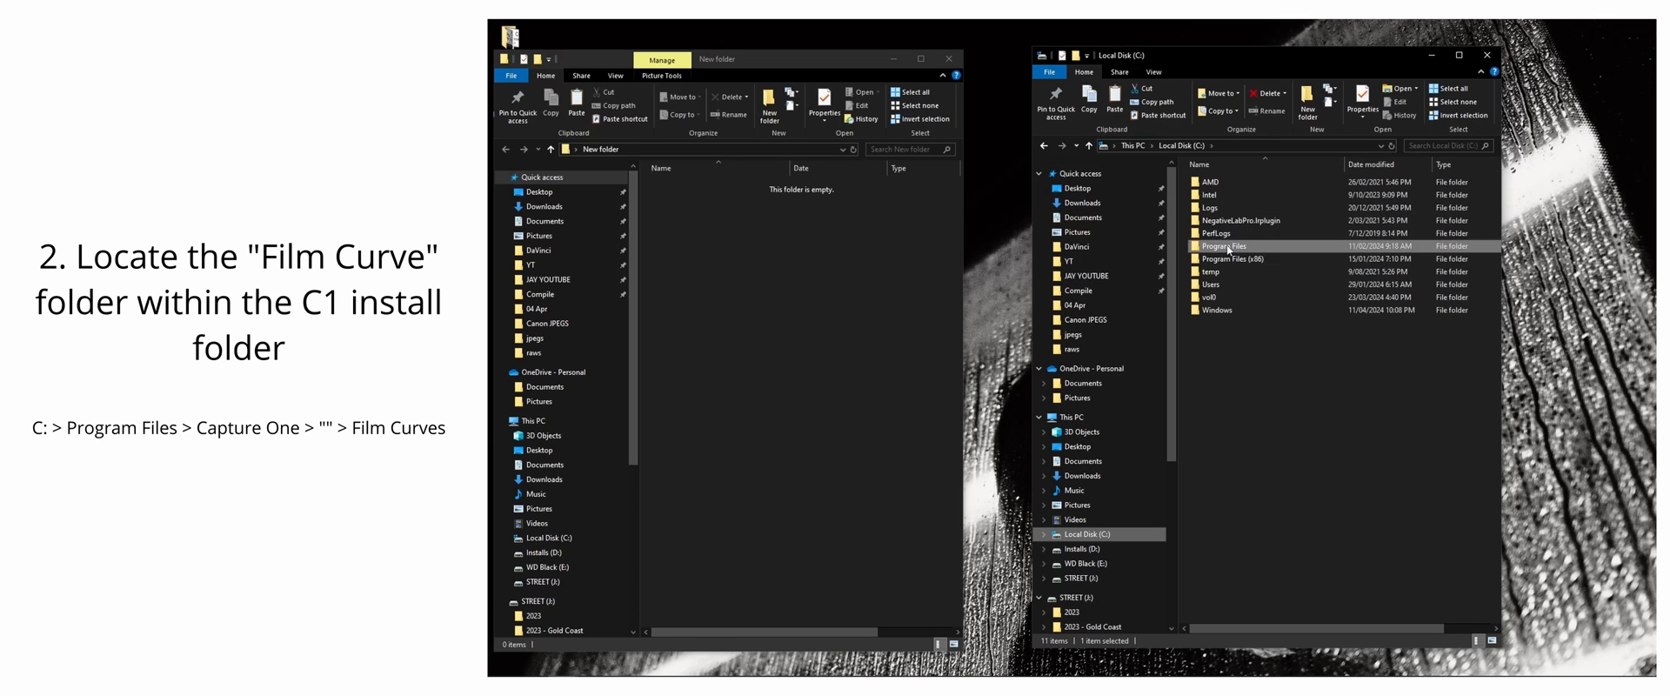
Navigate to Program Files > Capture One > Capture One > Film Curves and browse its curve and .P1X files.
{"action": "double_click", "coordinate": [1231, 257]}
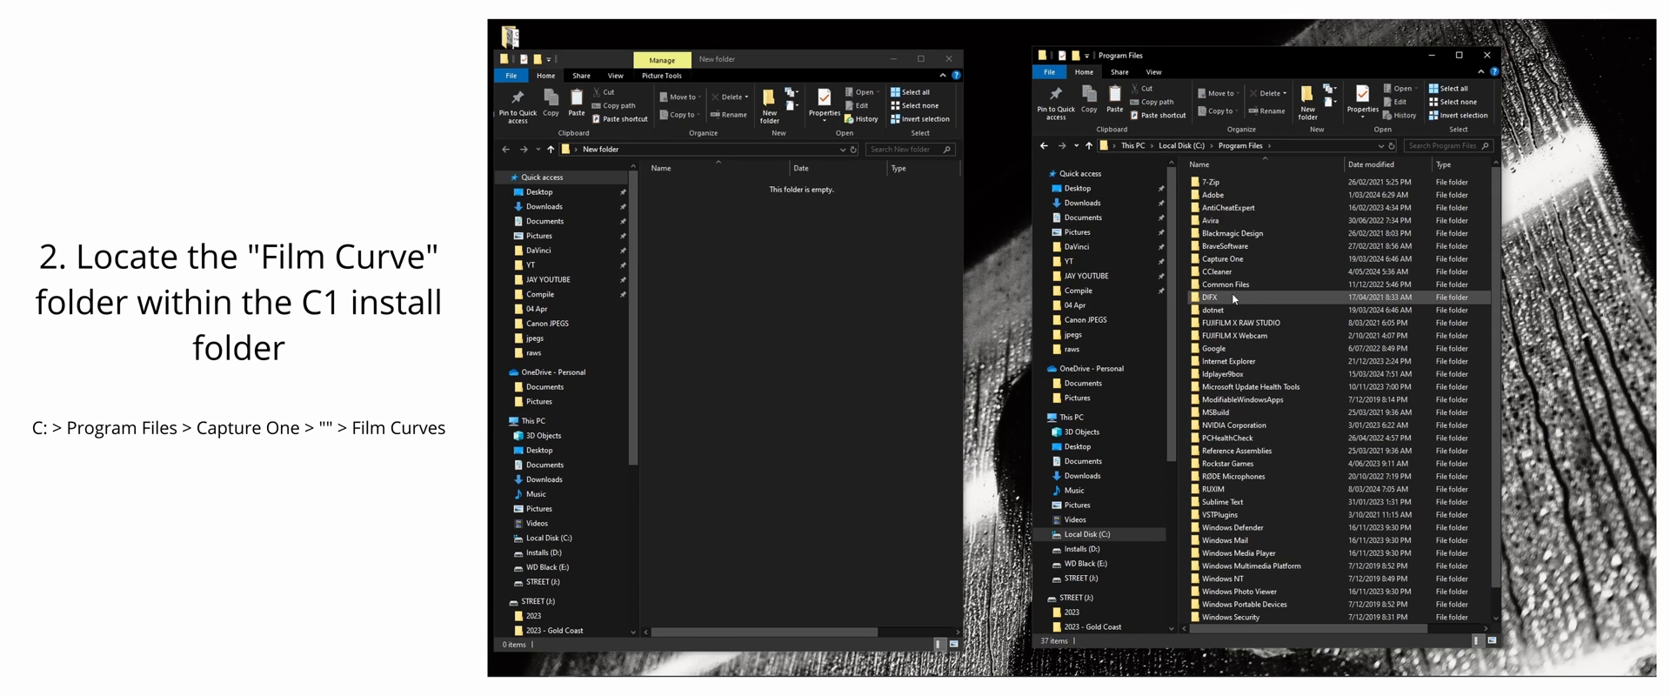
{"action": "double_click", "coordinate": [1222, 259]}
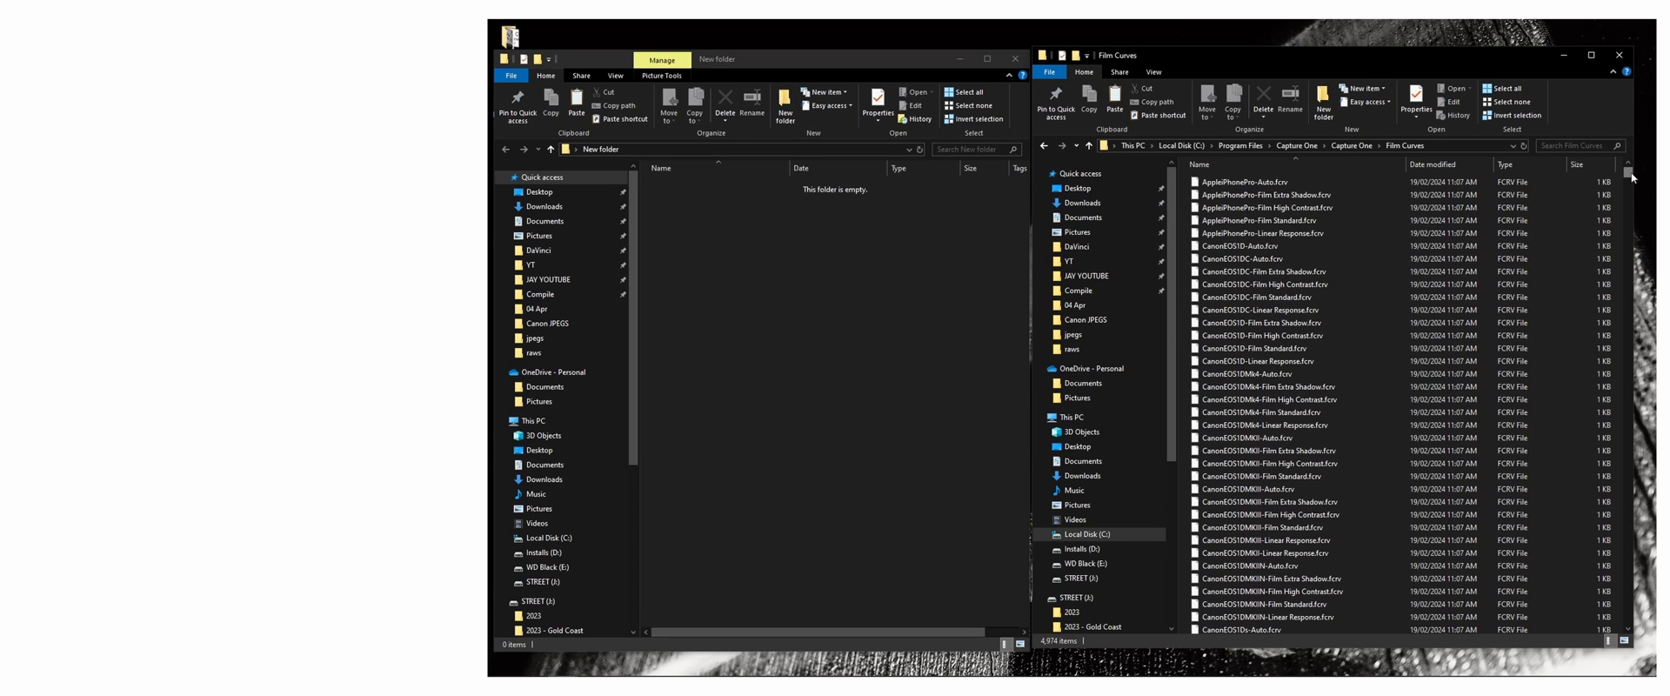
{"action": "scroll", "scroll_direction": "down", "scroll_amount": 3}
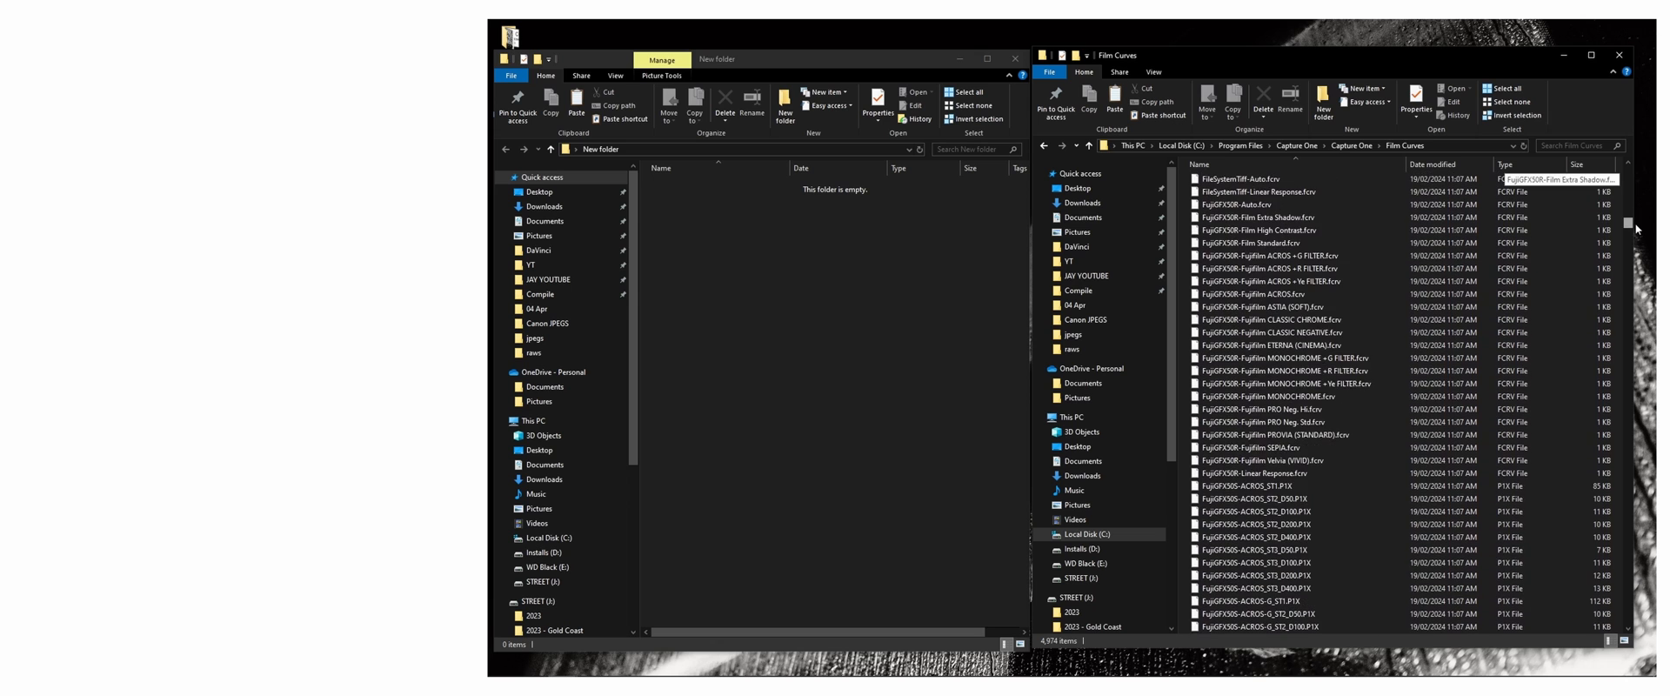
{"action": "scroll", "scroll_direction": "down", "scroll_amount": 3}
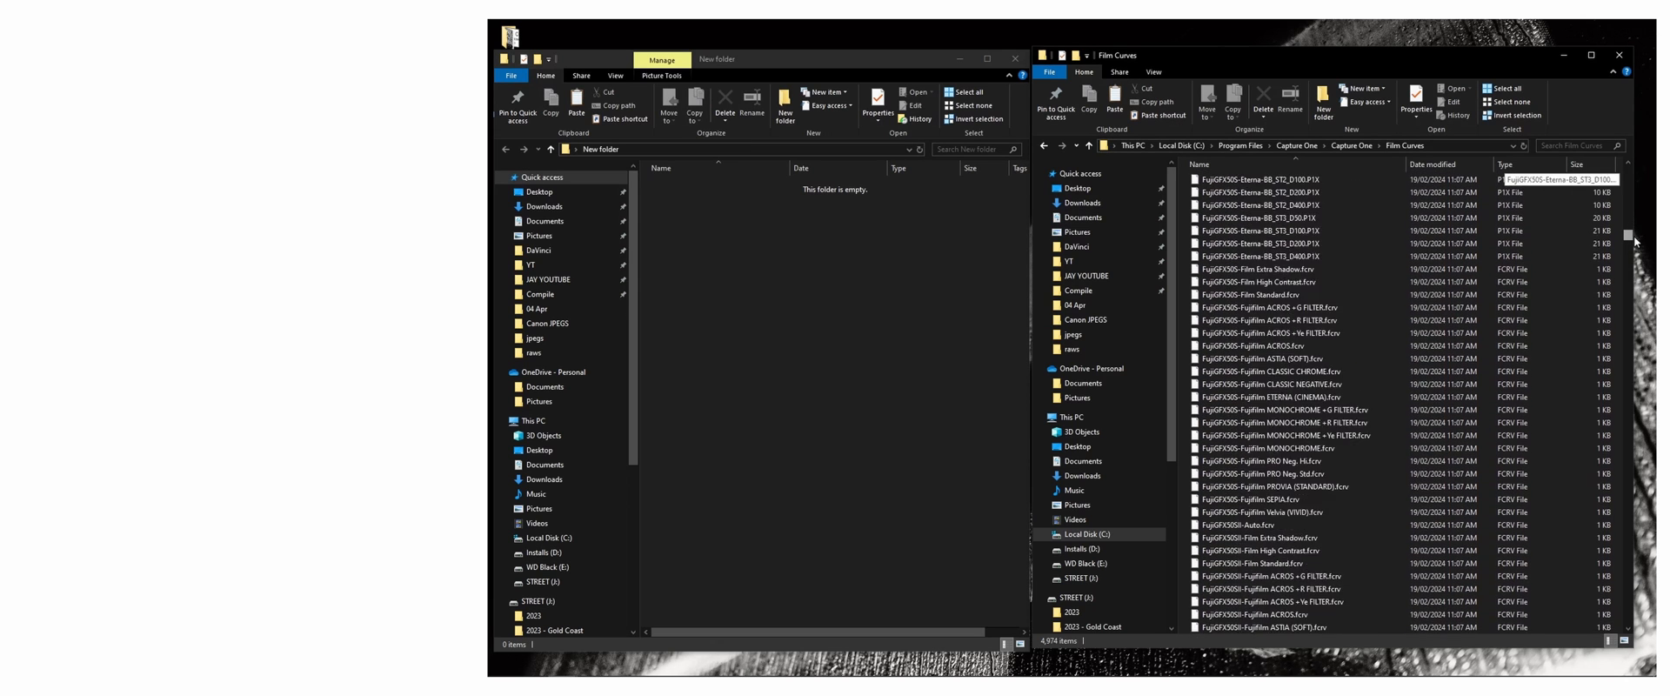
{"action": "scroll", "scroll_direction": "down", "scroll_amount": 3}
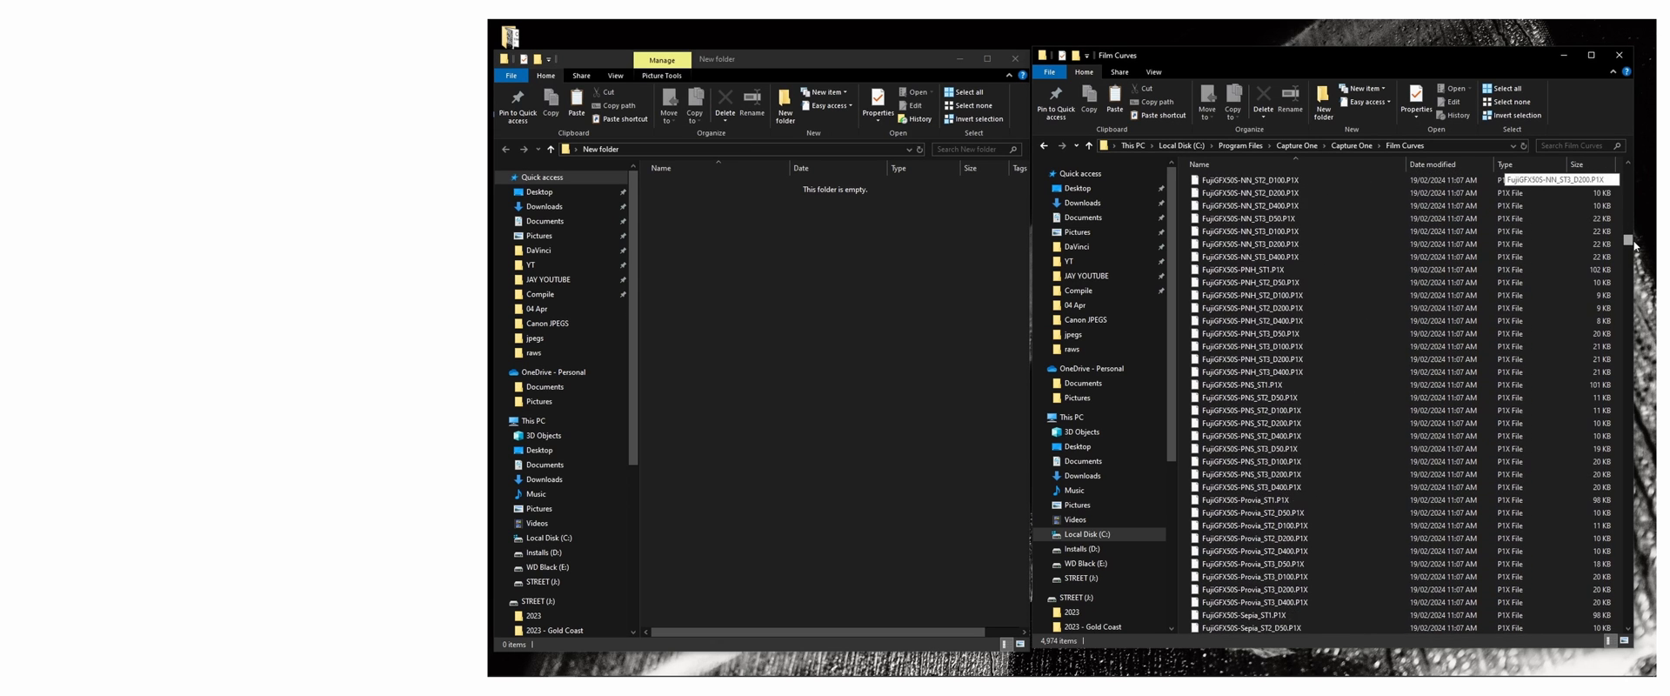
{"action": "scroll", "scroll_direction": "down", "scroll_amount": 3}
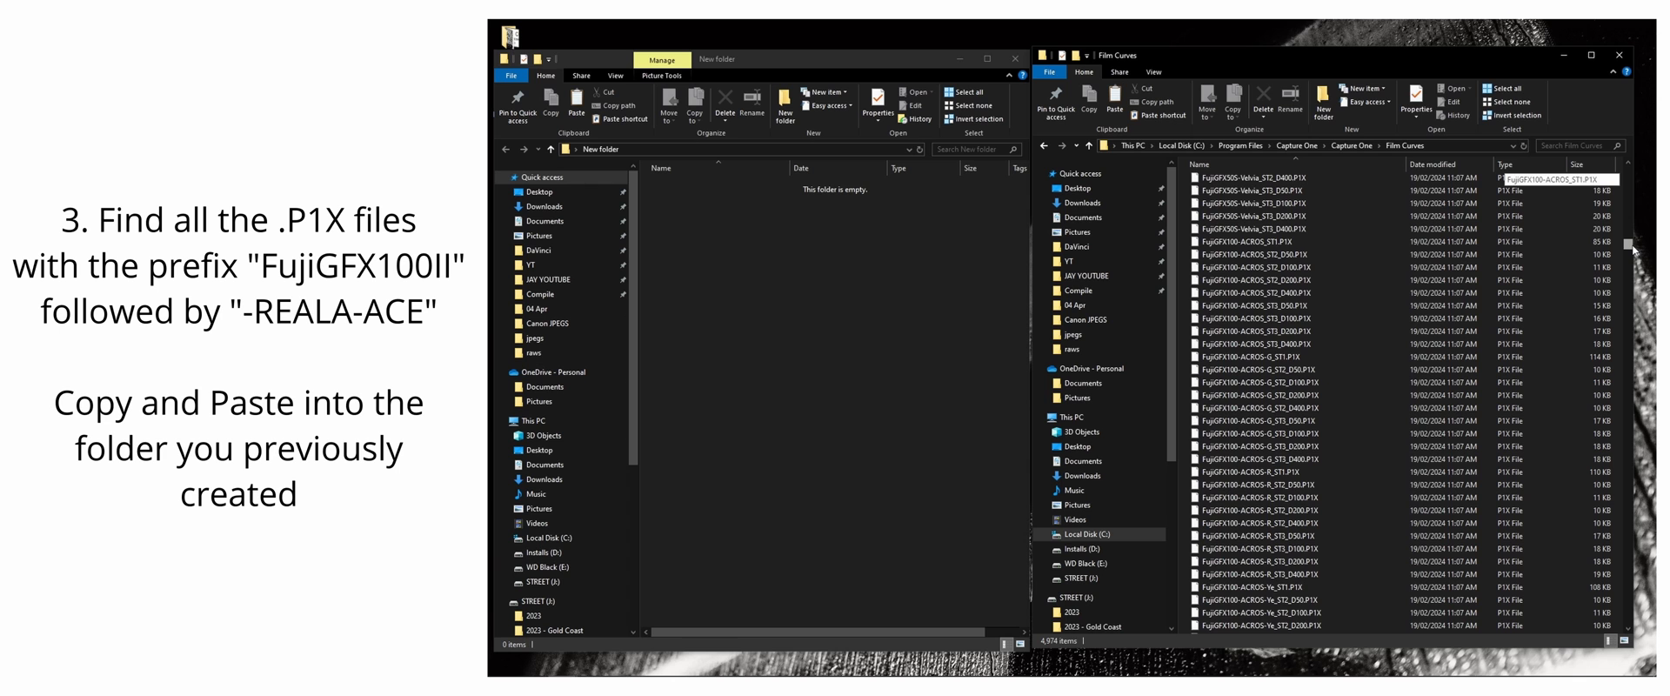
Copy the FujiGFX100II-REALA-ACE .P1X files from Film Curves into the New folder.
{"action": "scroll", "scroll_direction": "down", "scroll_amount": 3}
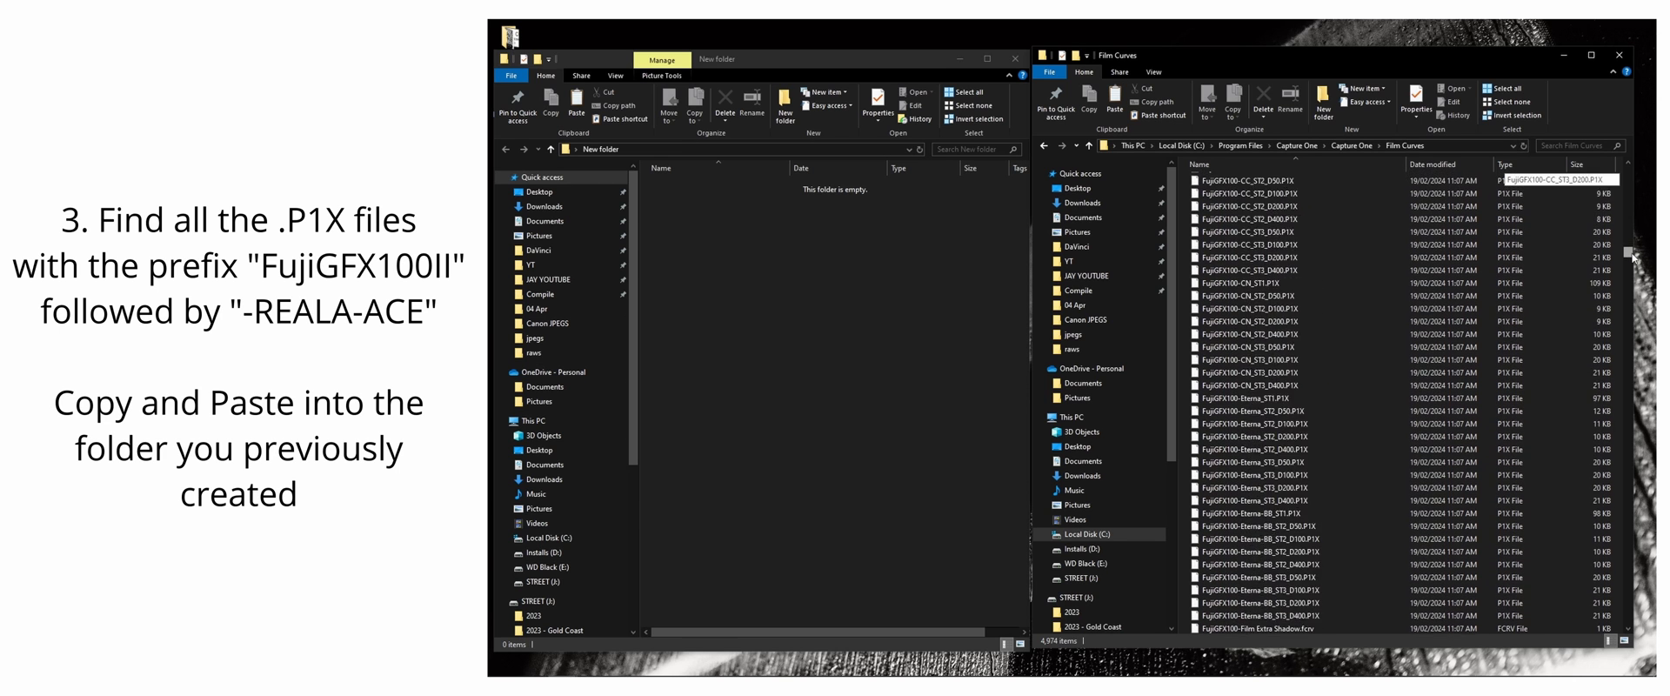
{"action": "scroll", "scroll_direction": "down", "scroll_amount": 3}
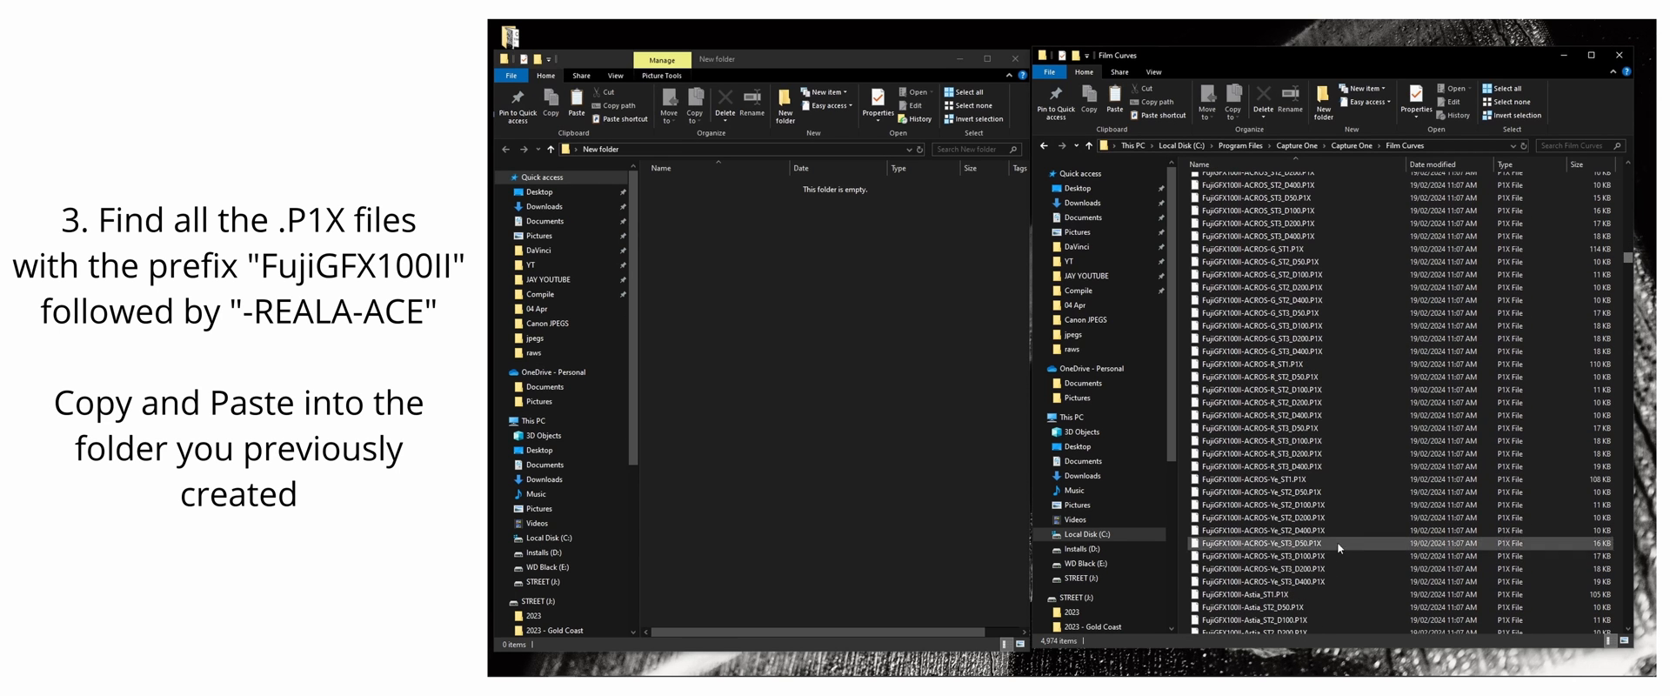
{"action": "scroll", "scroll_direction": "down", "scroll_amount": 3}
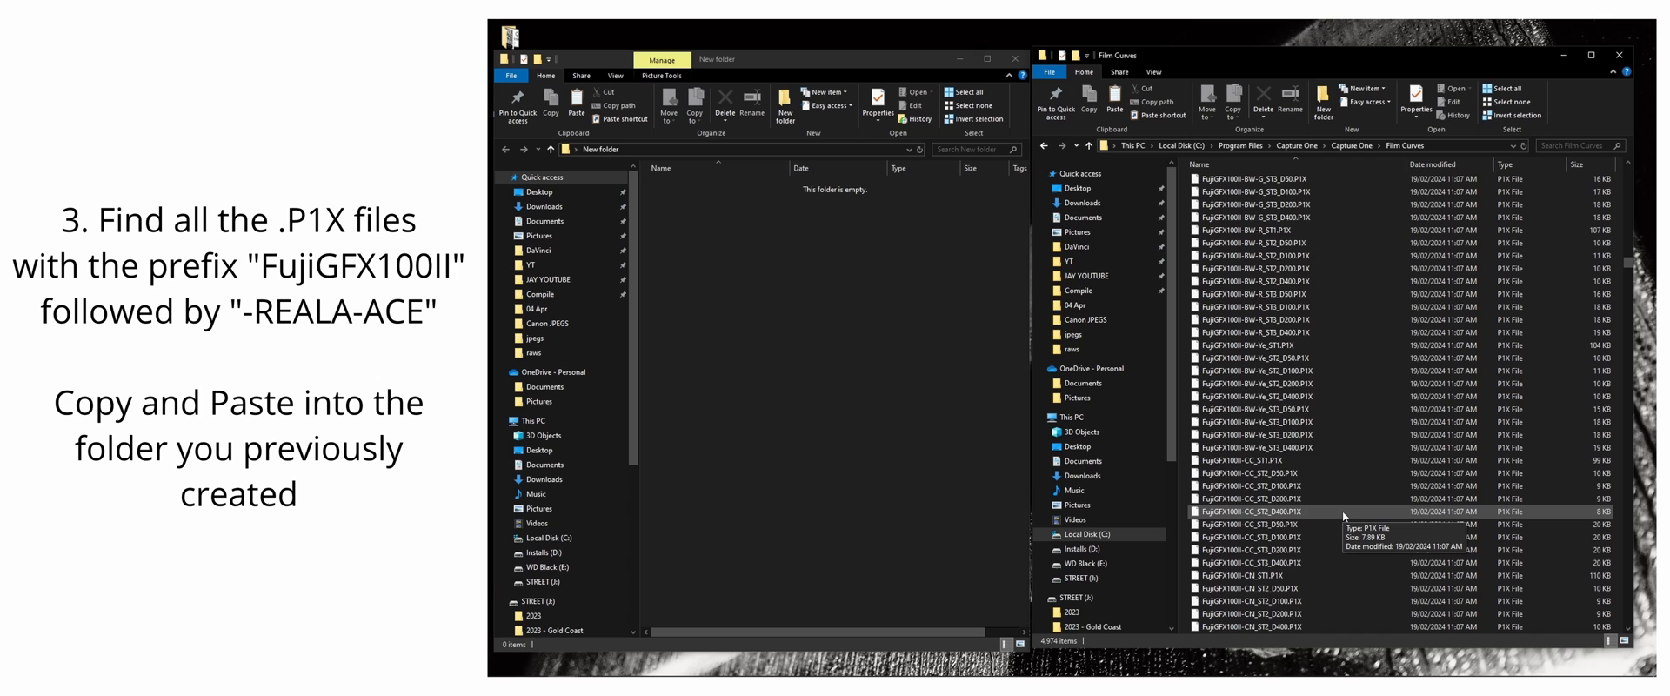
{"action": "scroll", "scroll_direction": "down", "scroll_amount": 3}
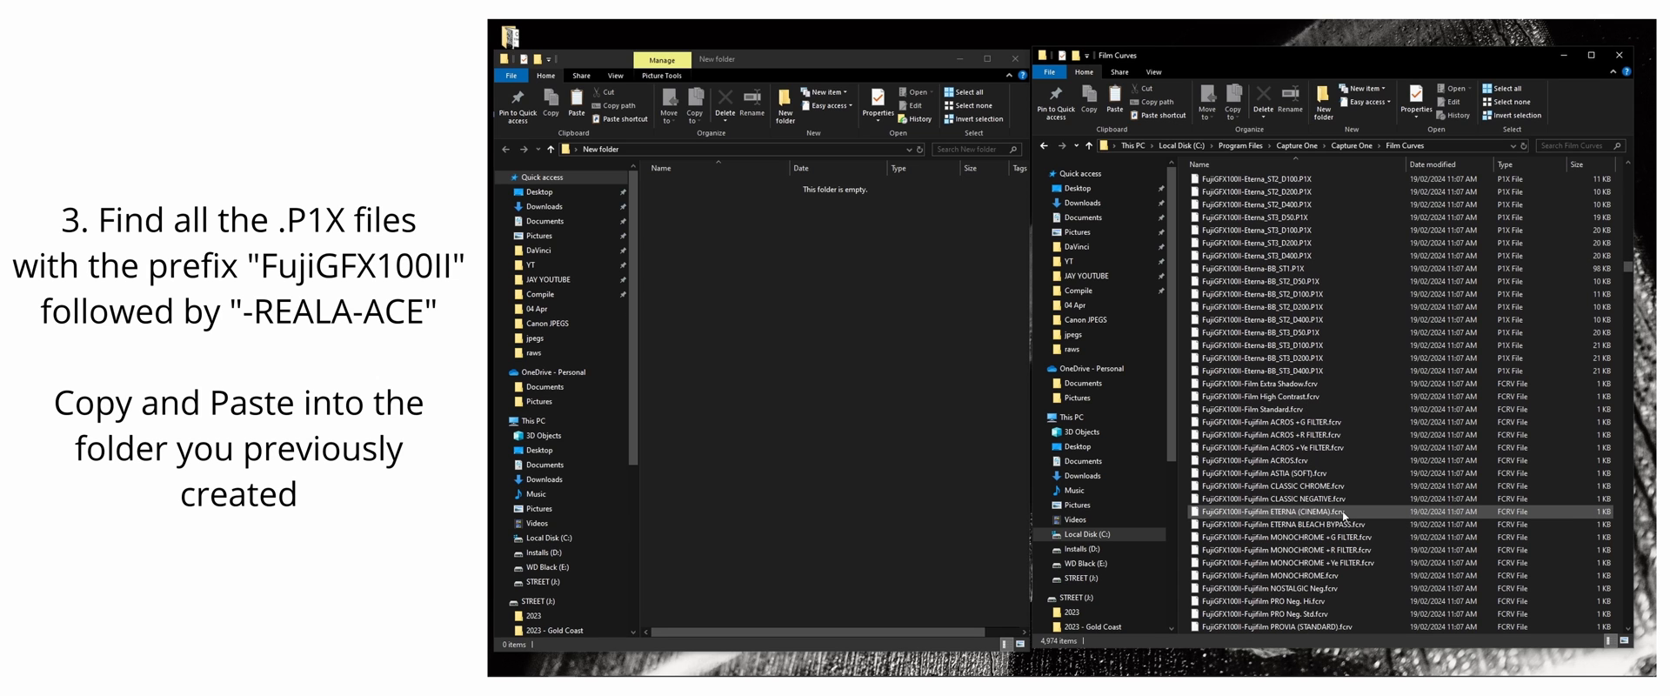
{"action": "scroll", "scroll_direction": "down", "scroll_amount": 3}
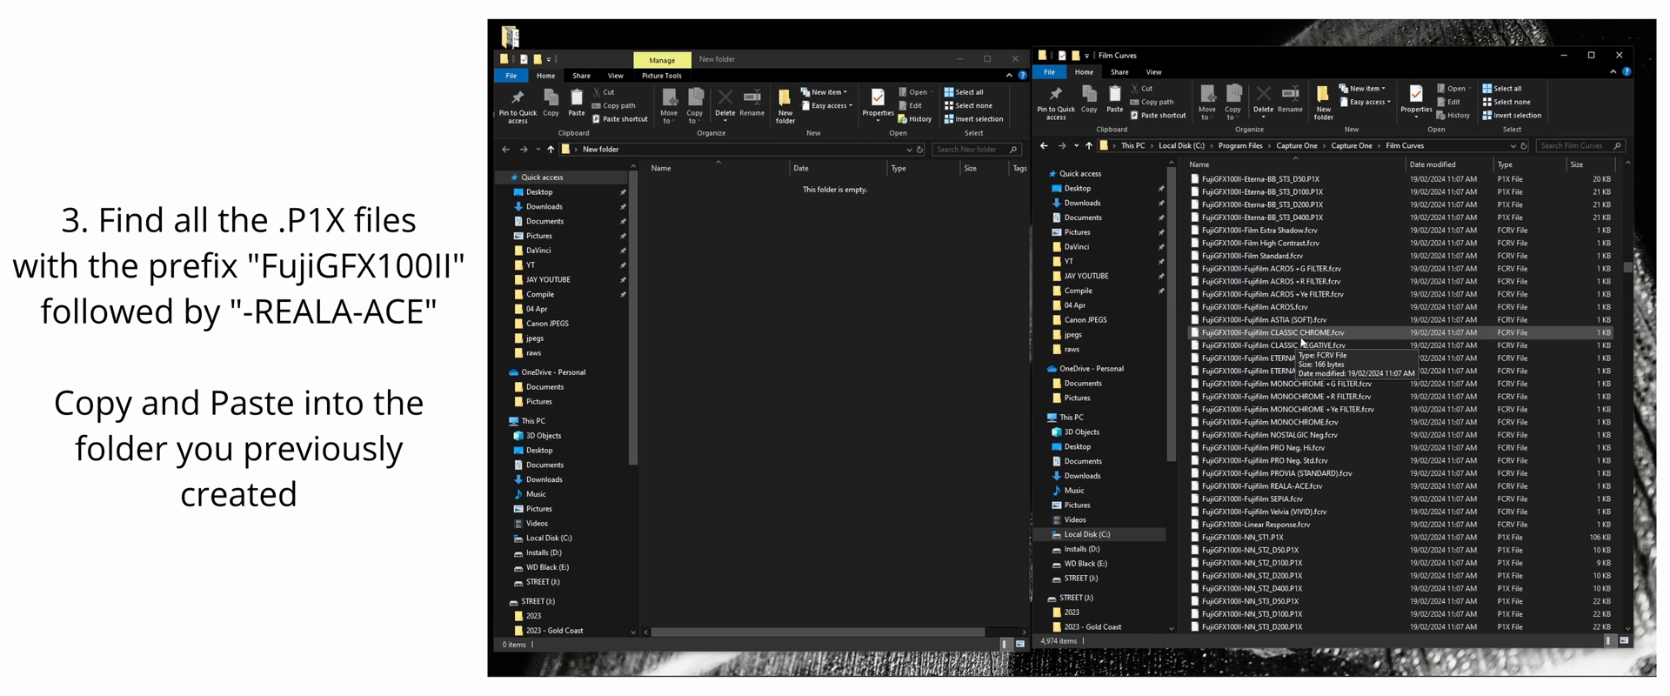
{"action": "scroll", "scroll_direction": "down", "scroll_amount": 3}
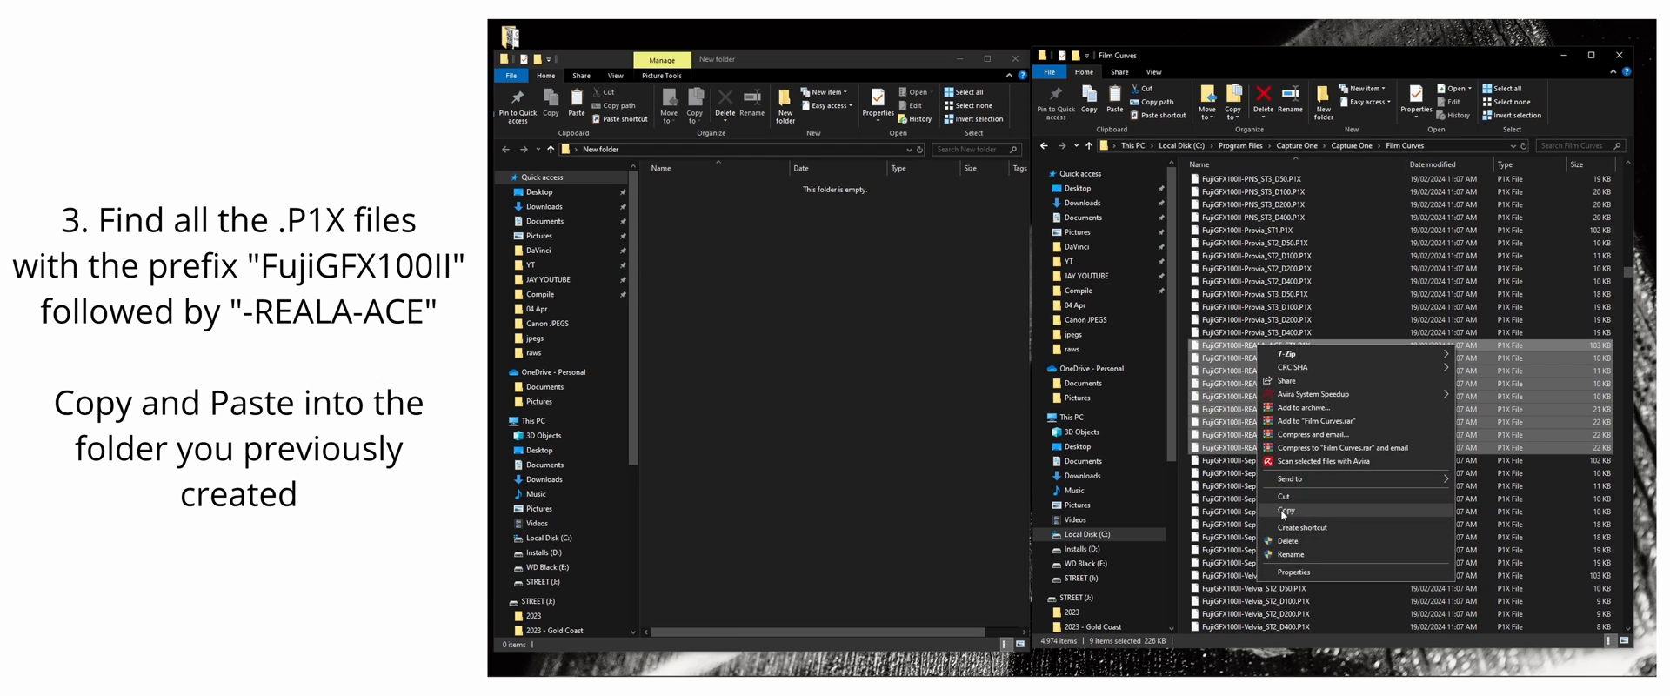
{"action": "left_click", "coordinate": [1284, 510]}
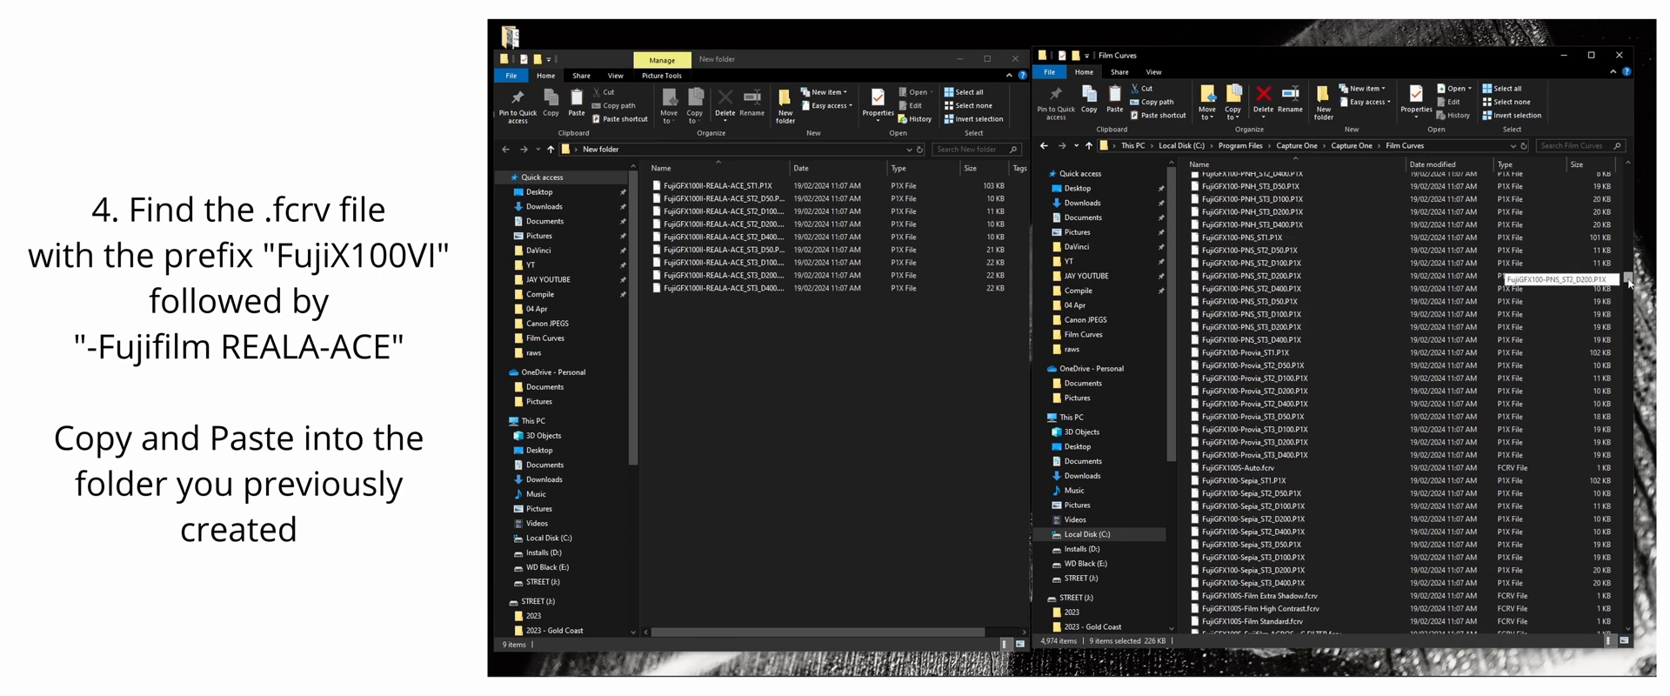
Copy the FujiX100VI-Fujifilm REALA-ACE.fcrv curve file into the New folder.
{"action": "scroll", "scroll_direction": "down", "scroll_amount": 3}
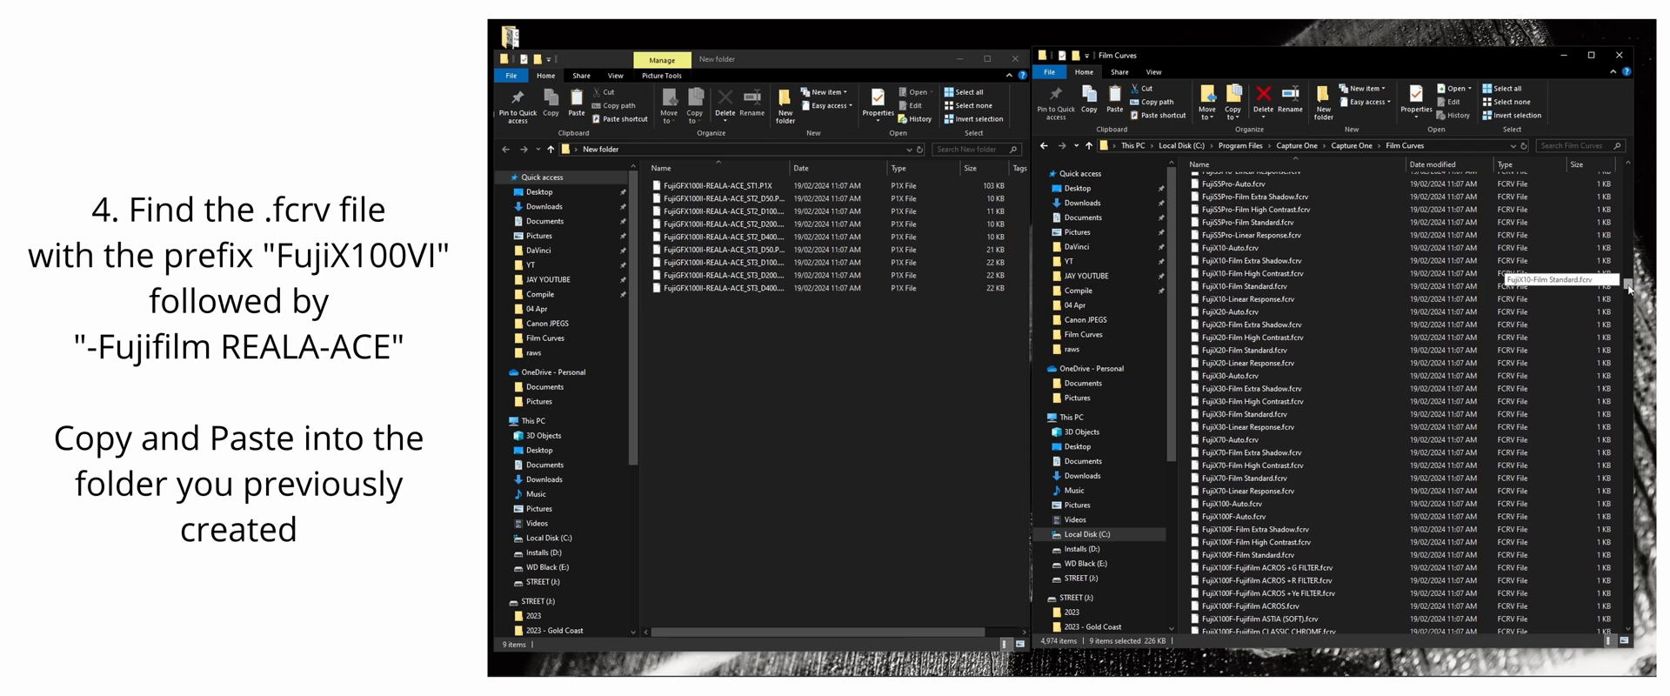
{"action": "scroll", "scroll_direction": "down", "scroll_amount": 3}
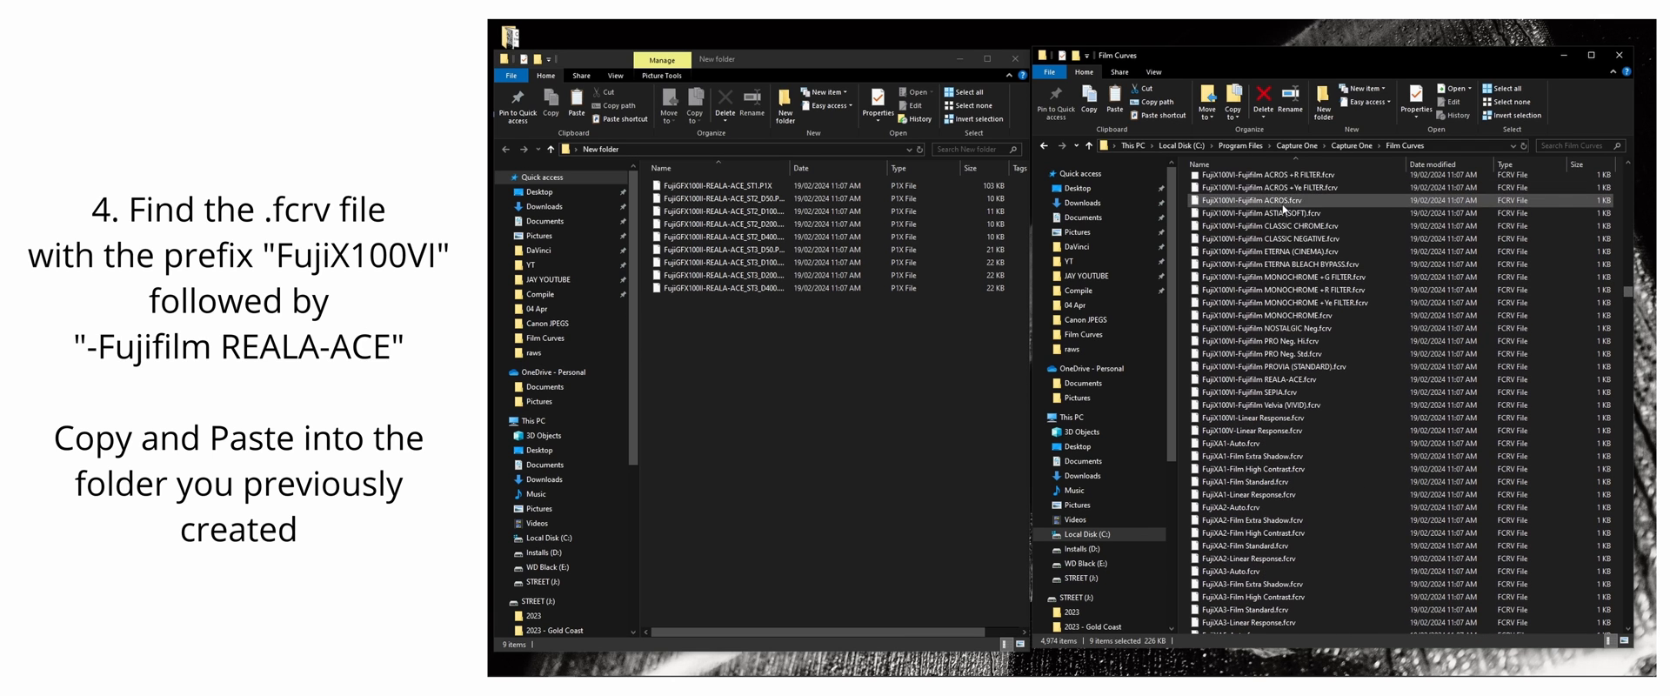
{"action": "left_click", "coordinate": [1279, 378]}
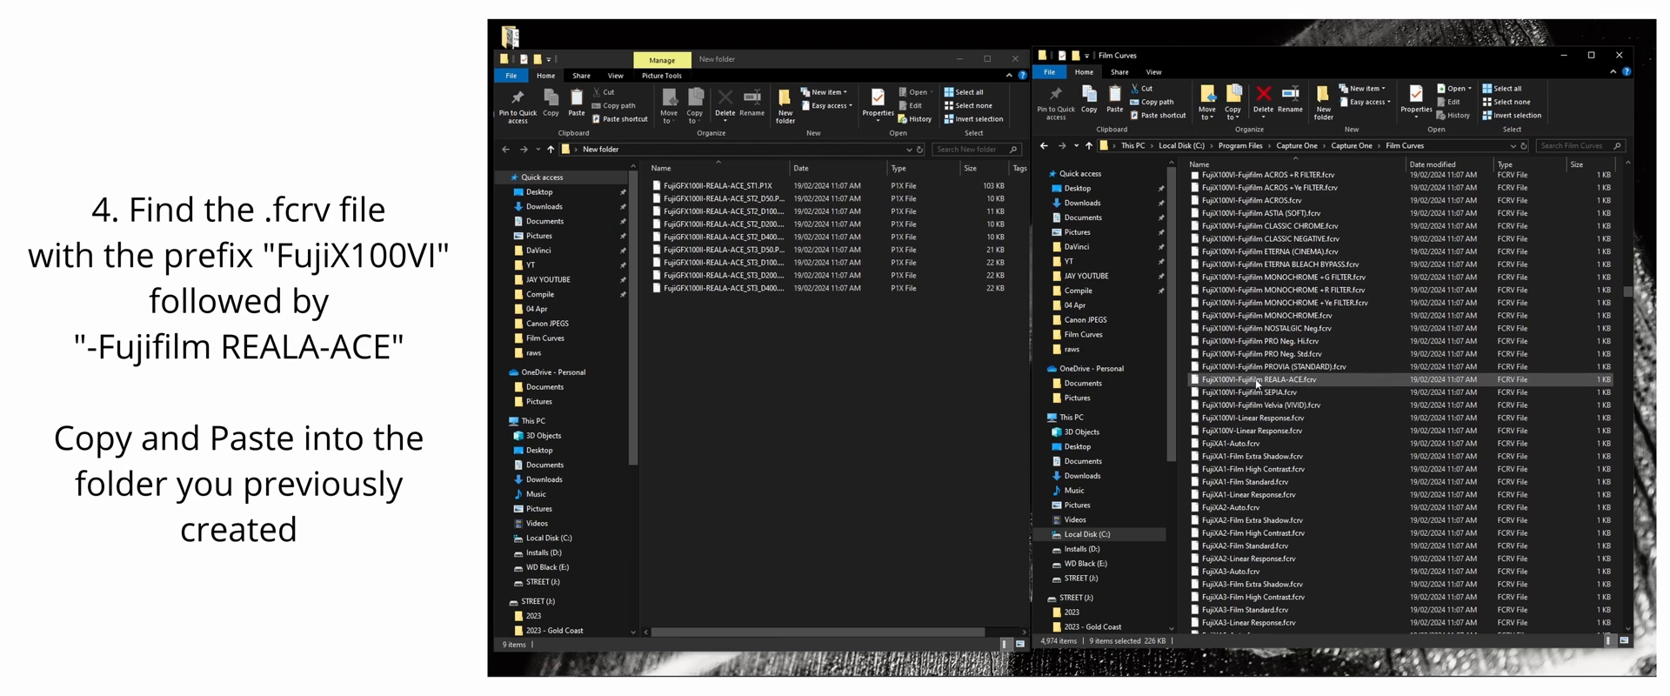
{"action": "right_click", "coordinate": [1310, 380]}
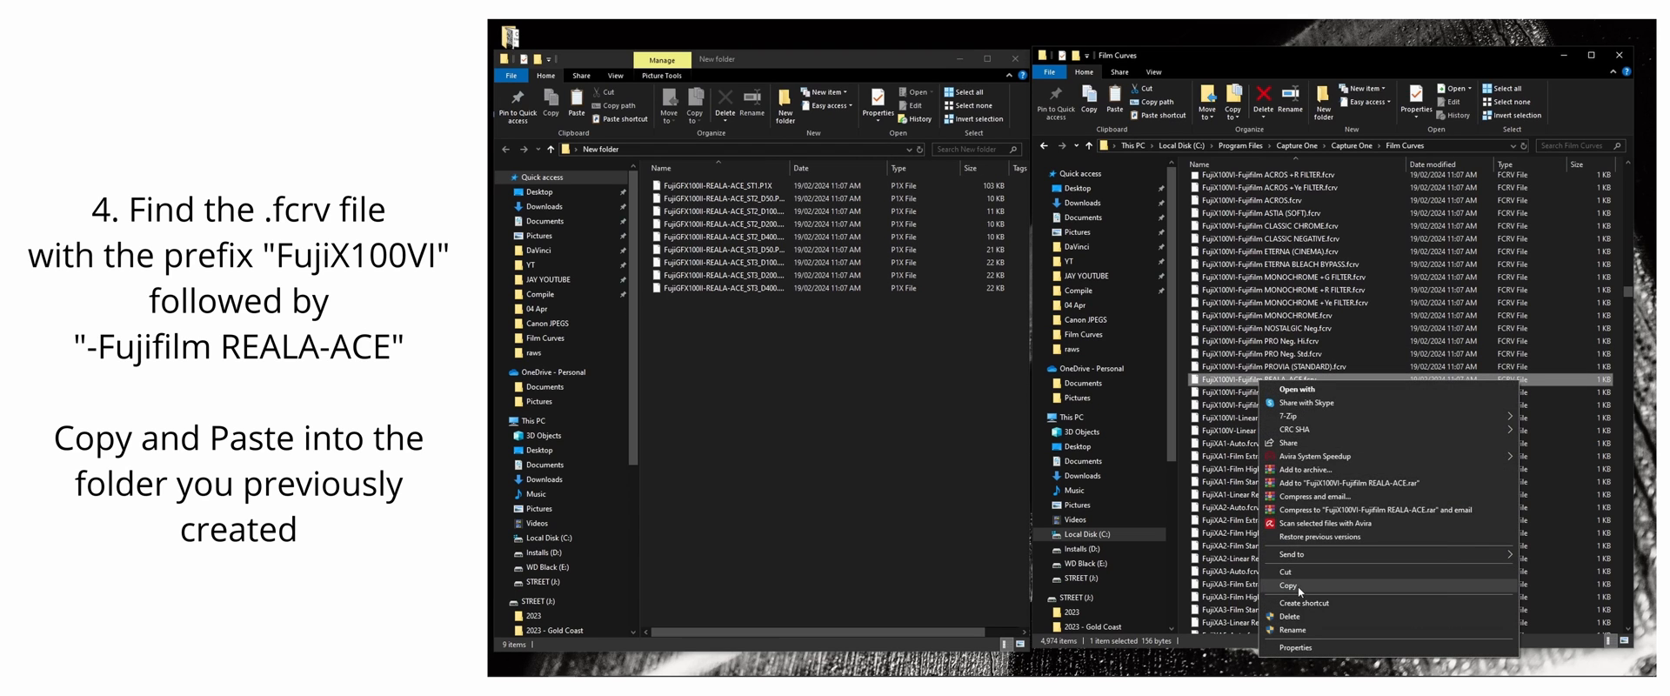
{"action": "left_click", "coordinate": [1290, 585]}
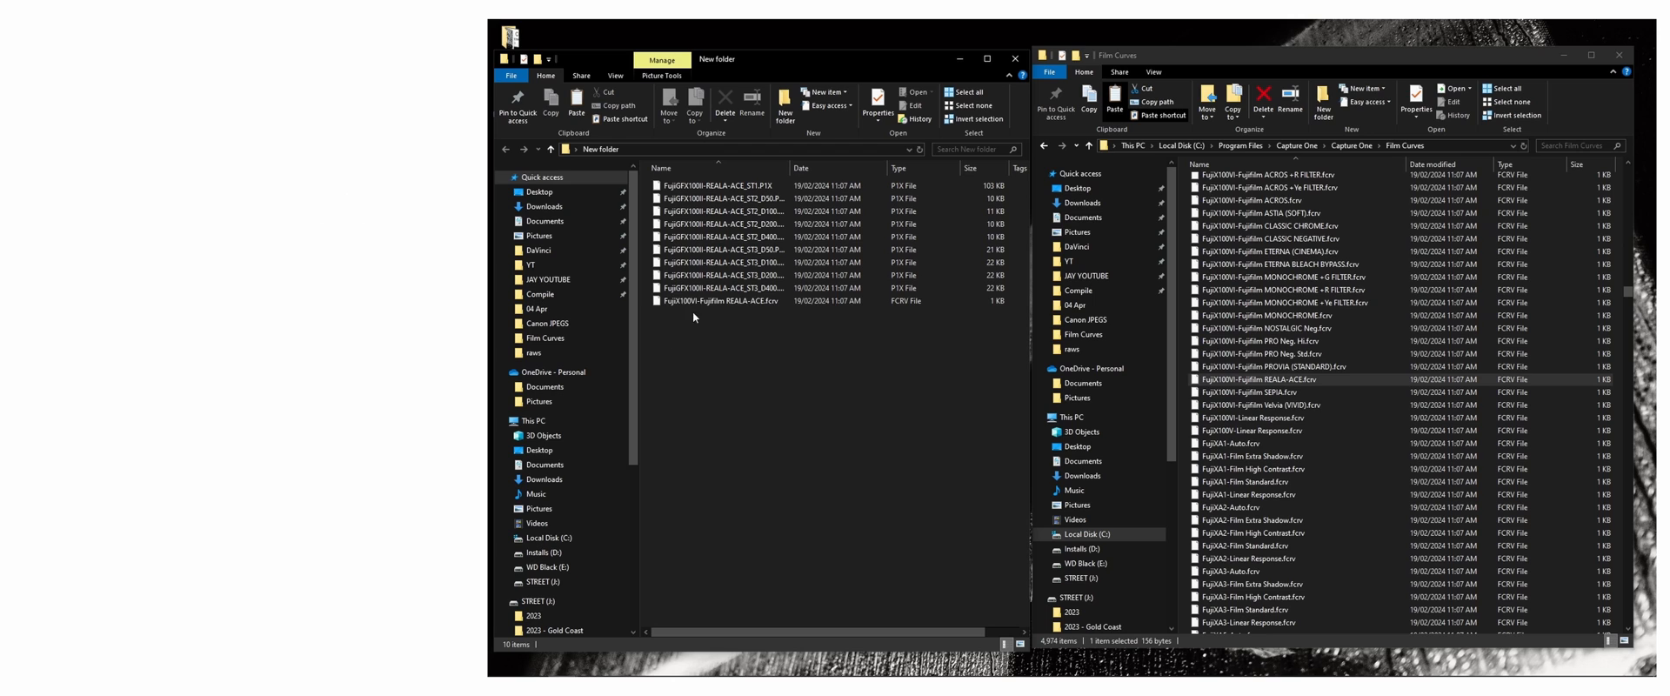
Rename the first copied profile to FujiXT3-REALA-ACE_STI.P1X, replacing the FujiGFX100II prefix.
{"action": "left_click", "coordinate": [723, 301]}
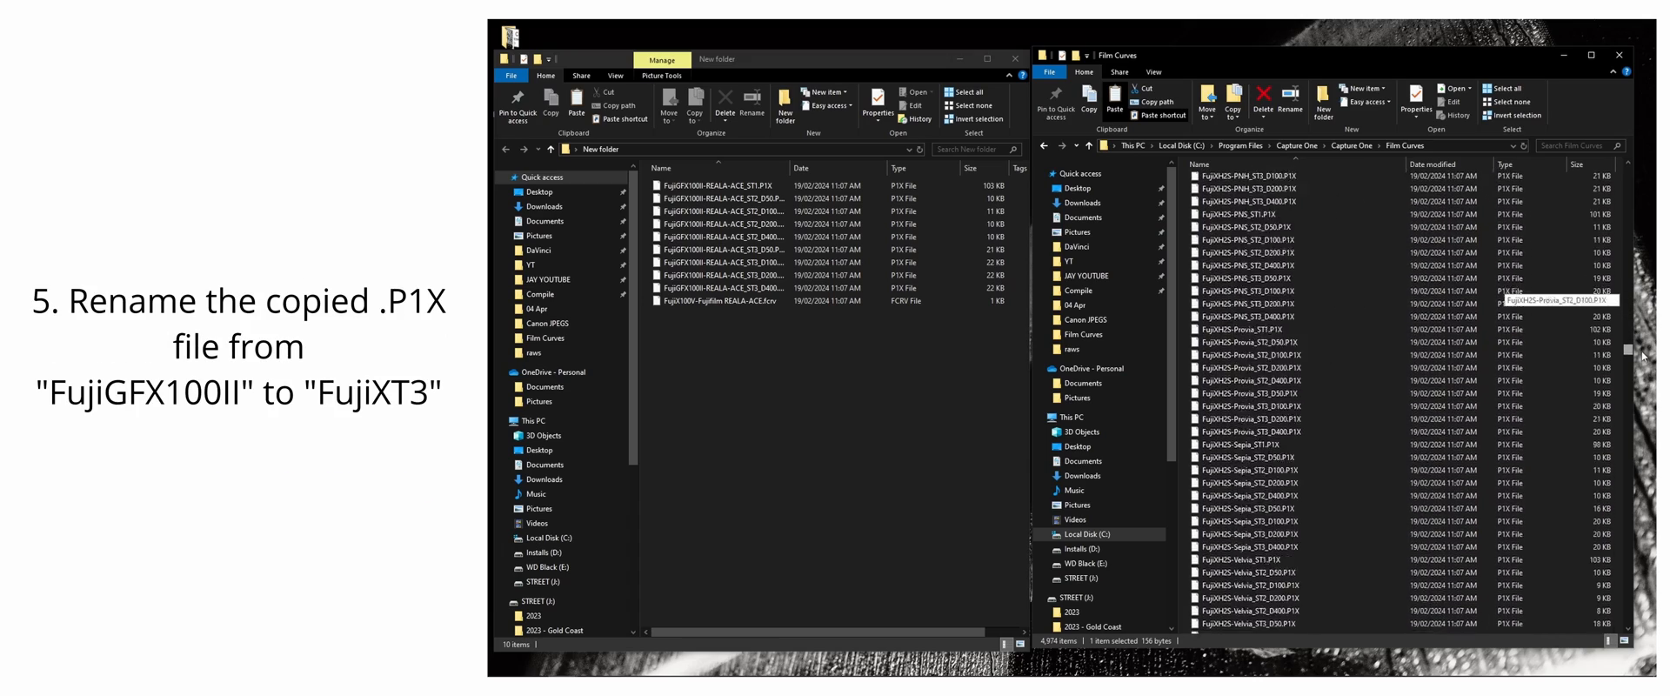
{"action": "scroll", "scroll_direction": "down", "scroll_amount": 3}
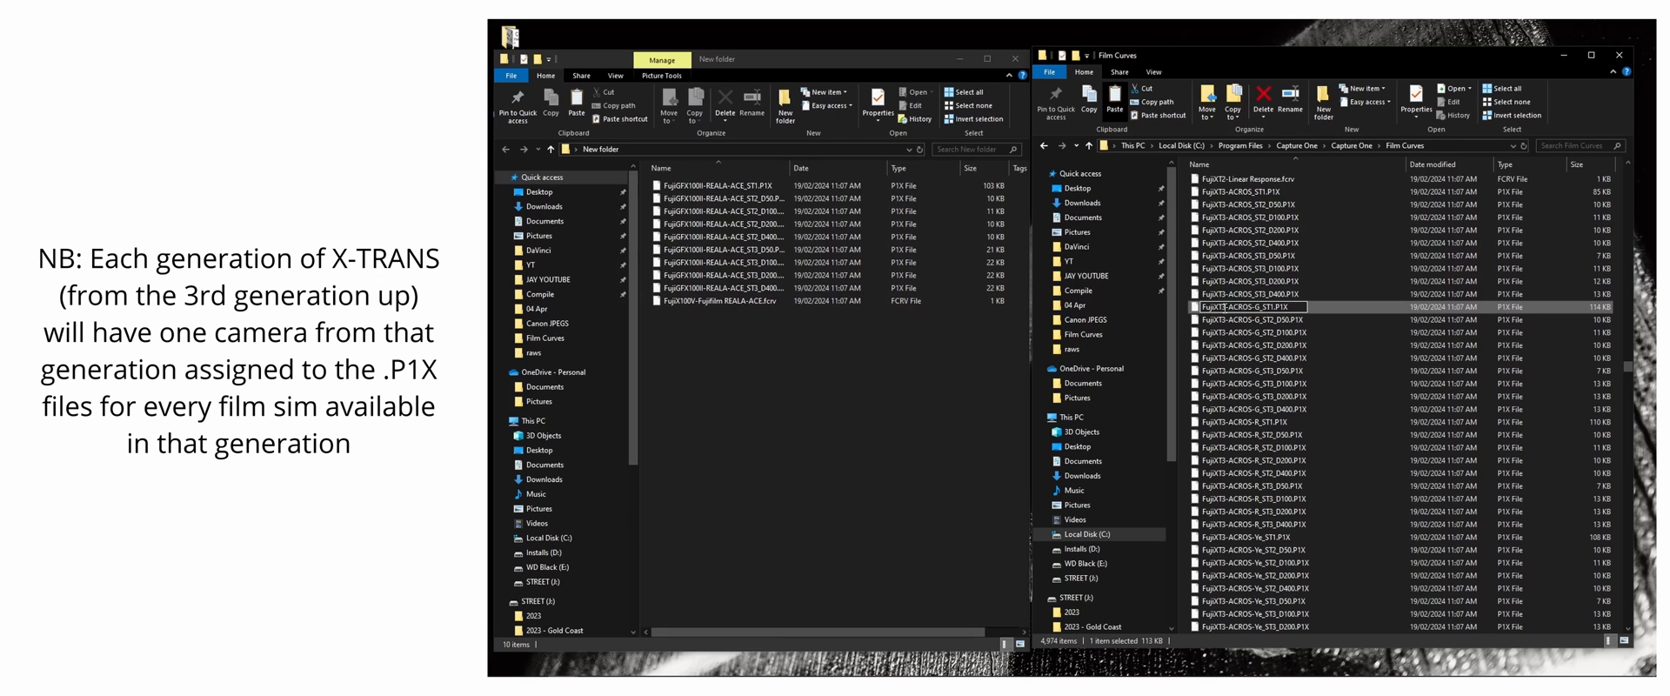
{"action": "mouse_move", "coordinate": [1180, 344]}
{"action": "type", "text": "T3"}
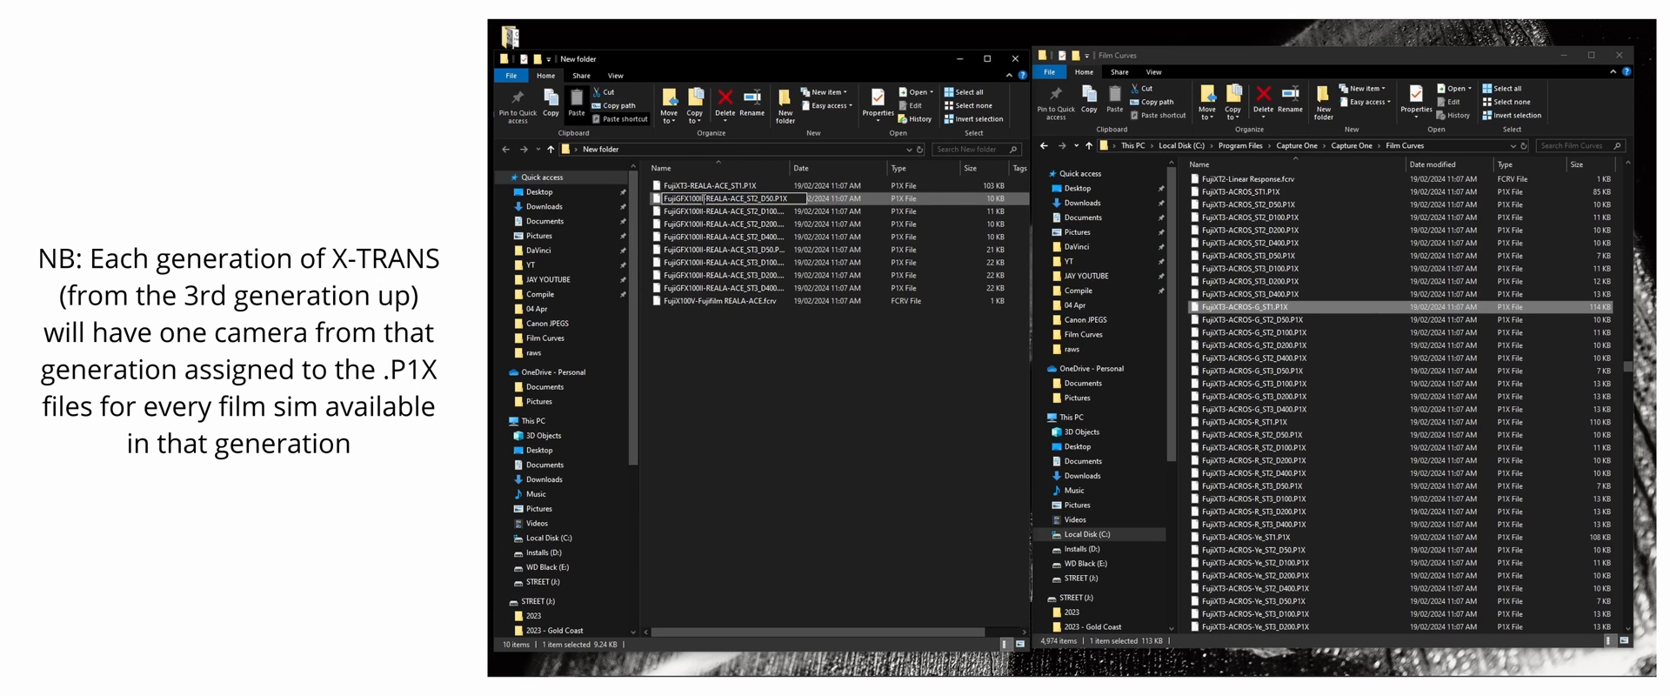
Rename the remaining REALA-ACE .P1X copies to the FujiXT3 prefix and add the GFX100II Nostalgic Neg .P1X files.
{"action": "left_click", "coordinate": [723, 210]}
{"action": "type", "text": "T3"}
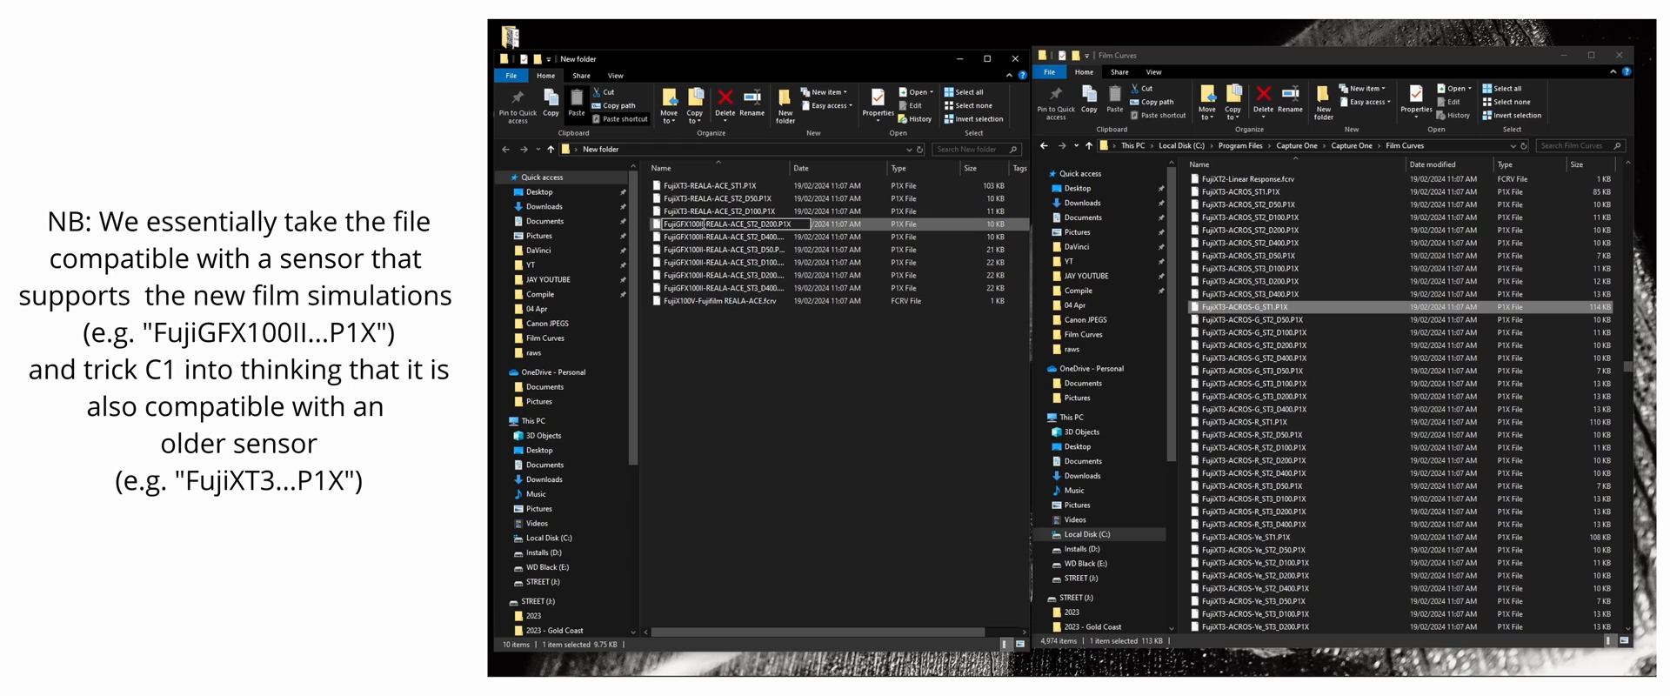
{"action": "left_click", "coordinate": [724, 236]}
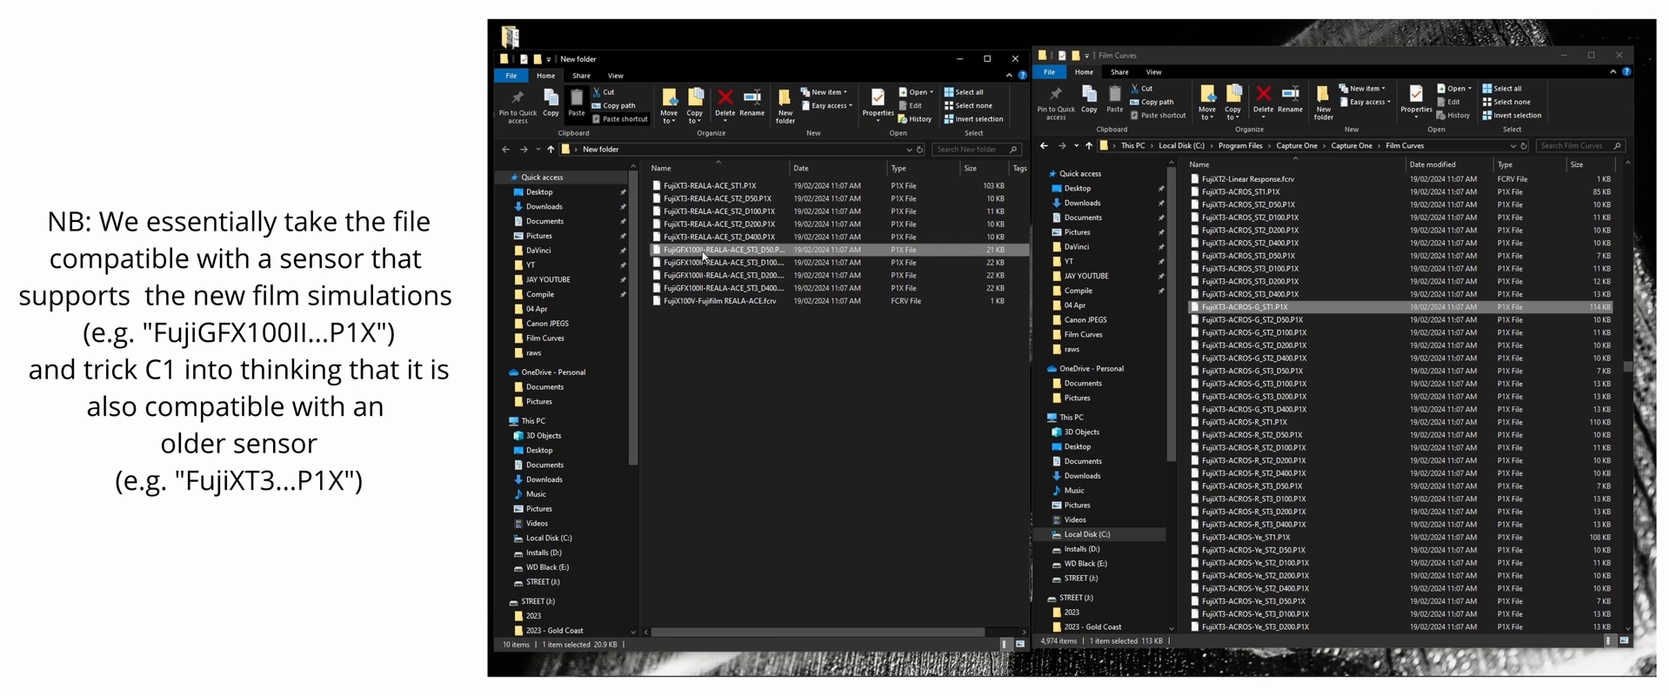
{"action": "left_click", "coordinate": [724, 263]}
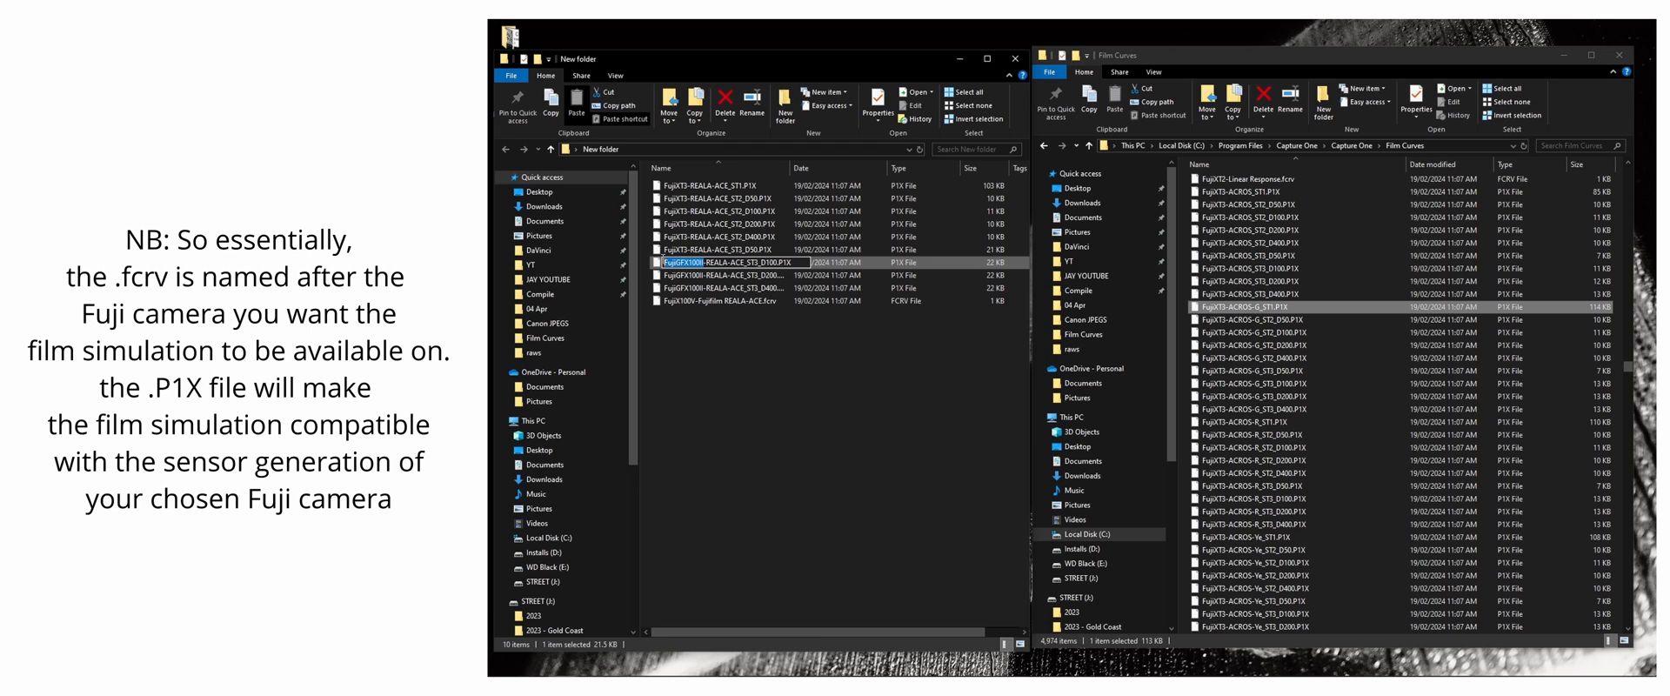
{"action": "left_click", "coordinate": [724, 275]}
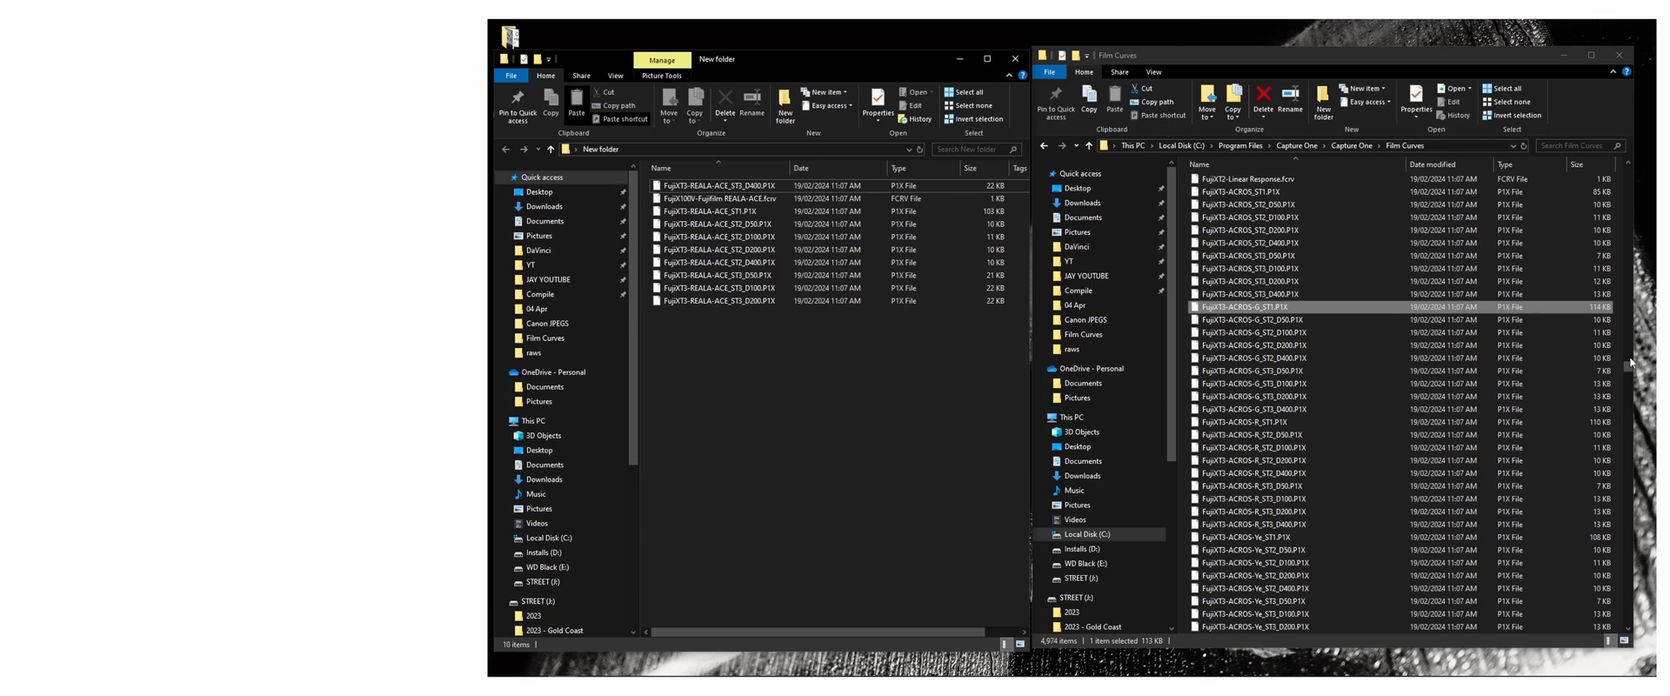
{"action": "left_click", "coordinate": [718, 210]}
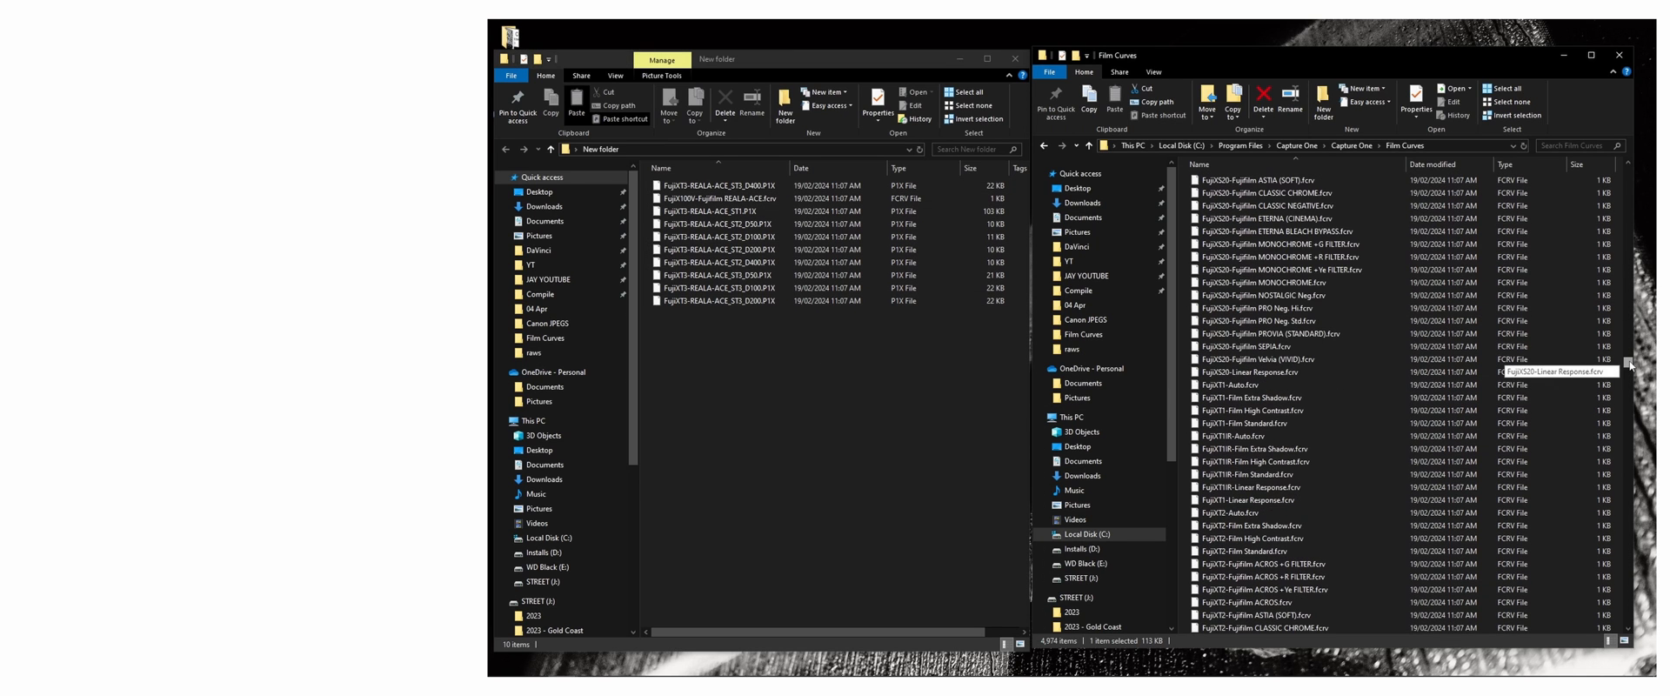
{"action": "scroll", "scroll_direction": "down", "scroll_amount": 3}
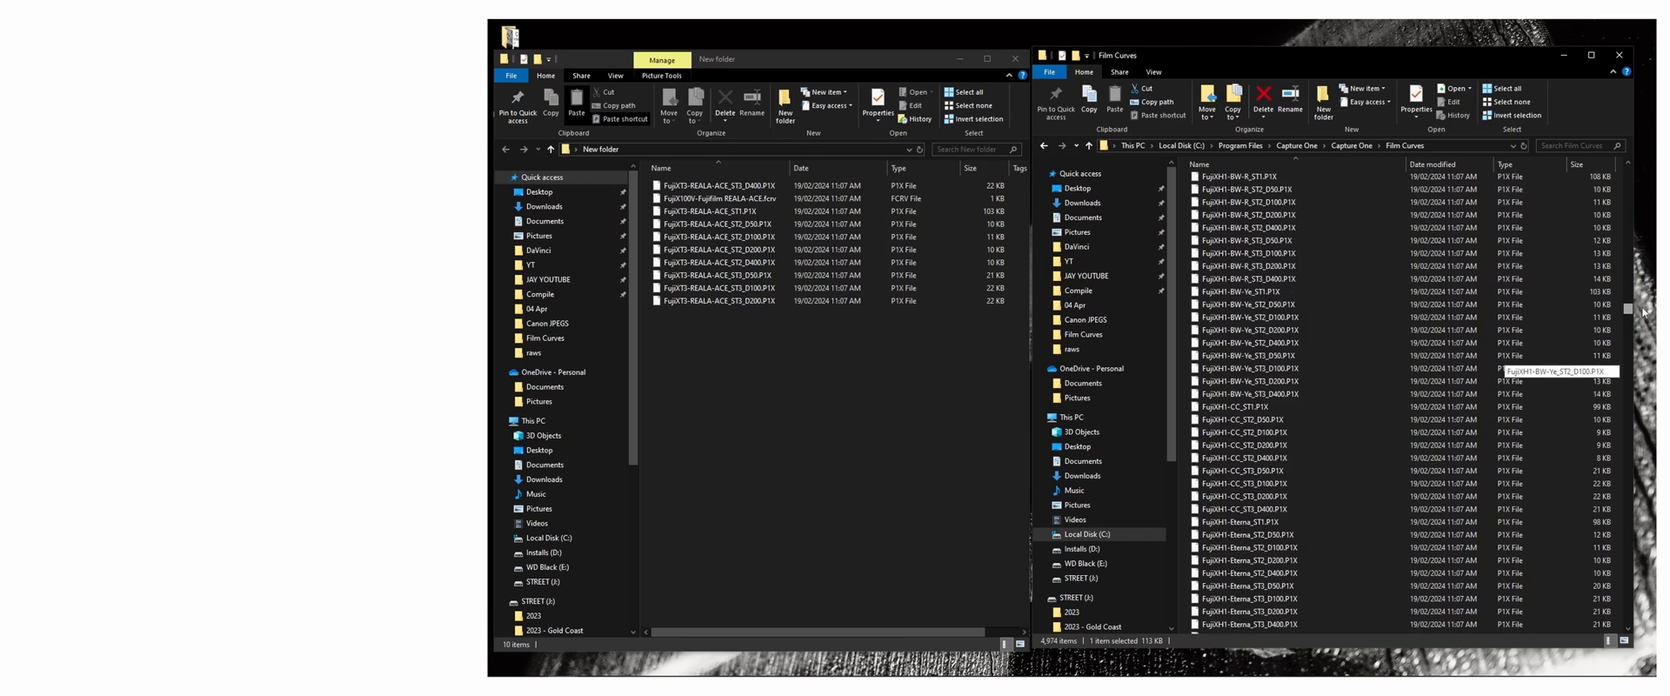
{"action": "scroll", "scroll_direction": "down", "scroll_amount": 3}
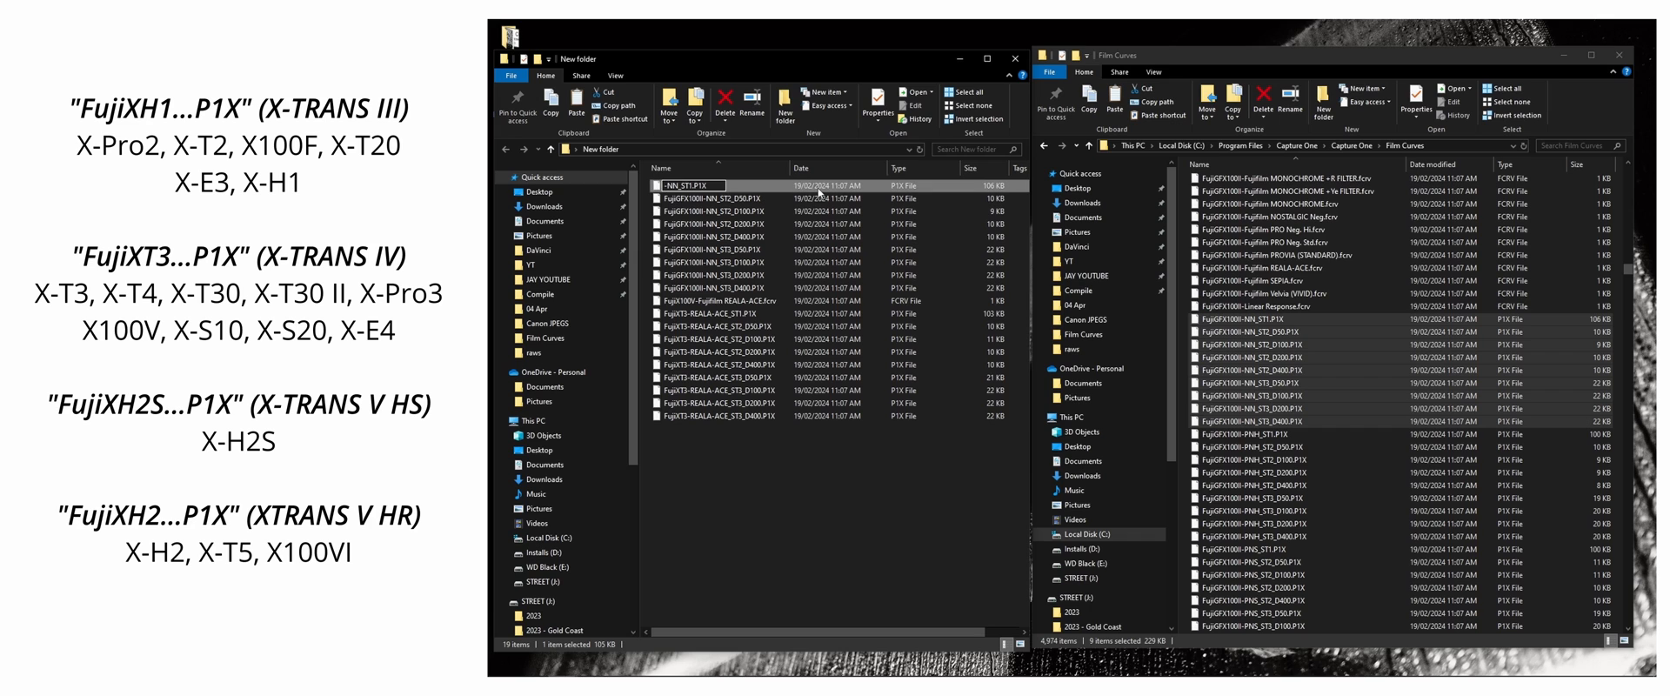
Rename each GFX100II Nostalgic Neg file to the FujiXT3 prefix and add the X100V Eterna Bleach Bypass and Nostalgic Neg .fcrv files.
{"action": "left_click", "coordinate": [723, 313]}
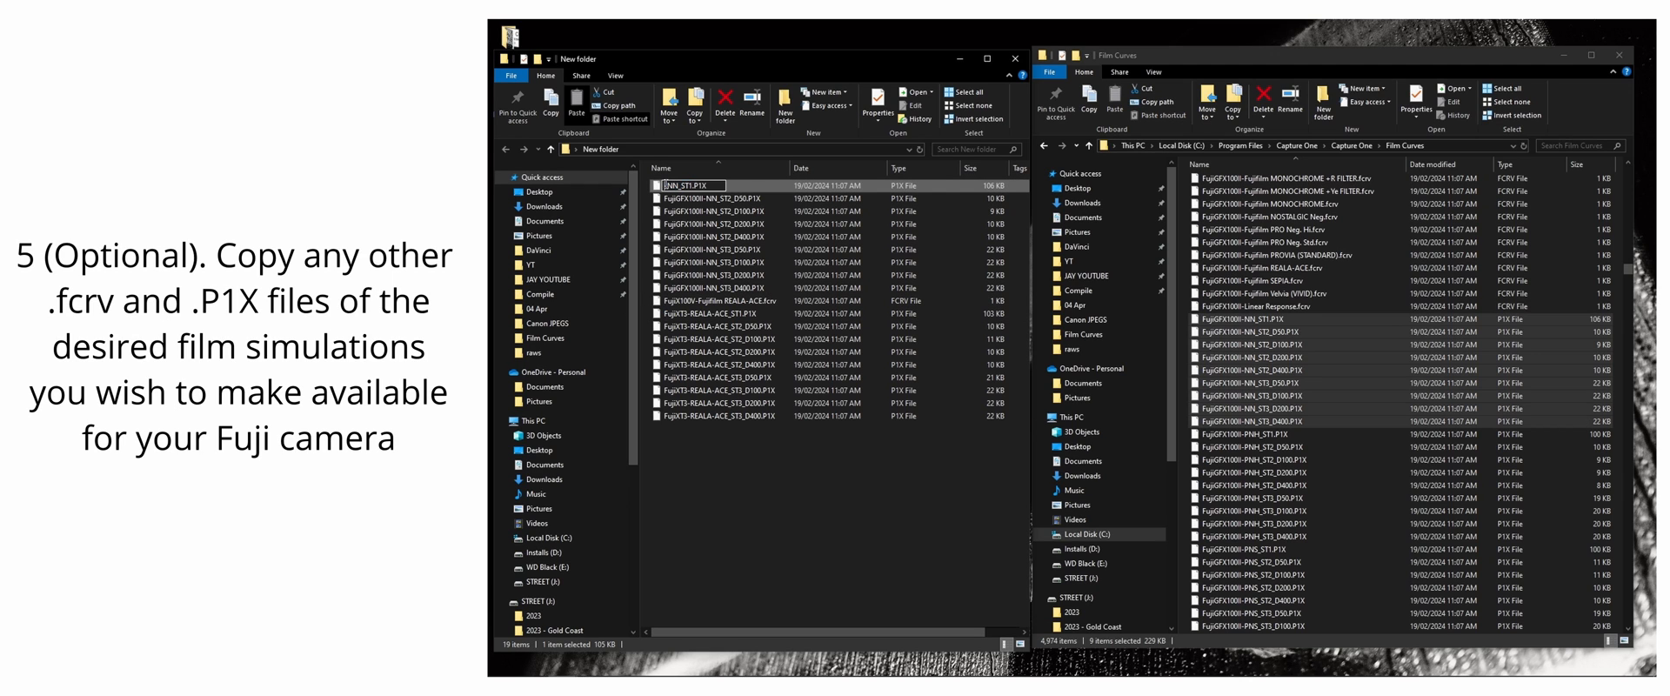
{"action": "left_click", "coordinate": [724, 201]}
{"action": "type", "text": "FujiXT5-"}
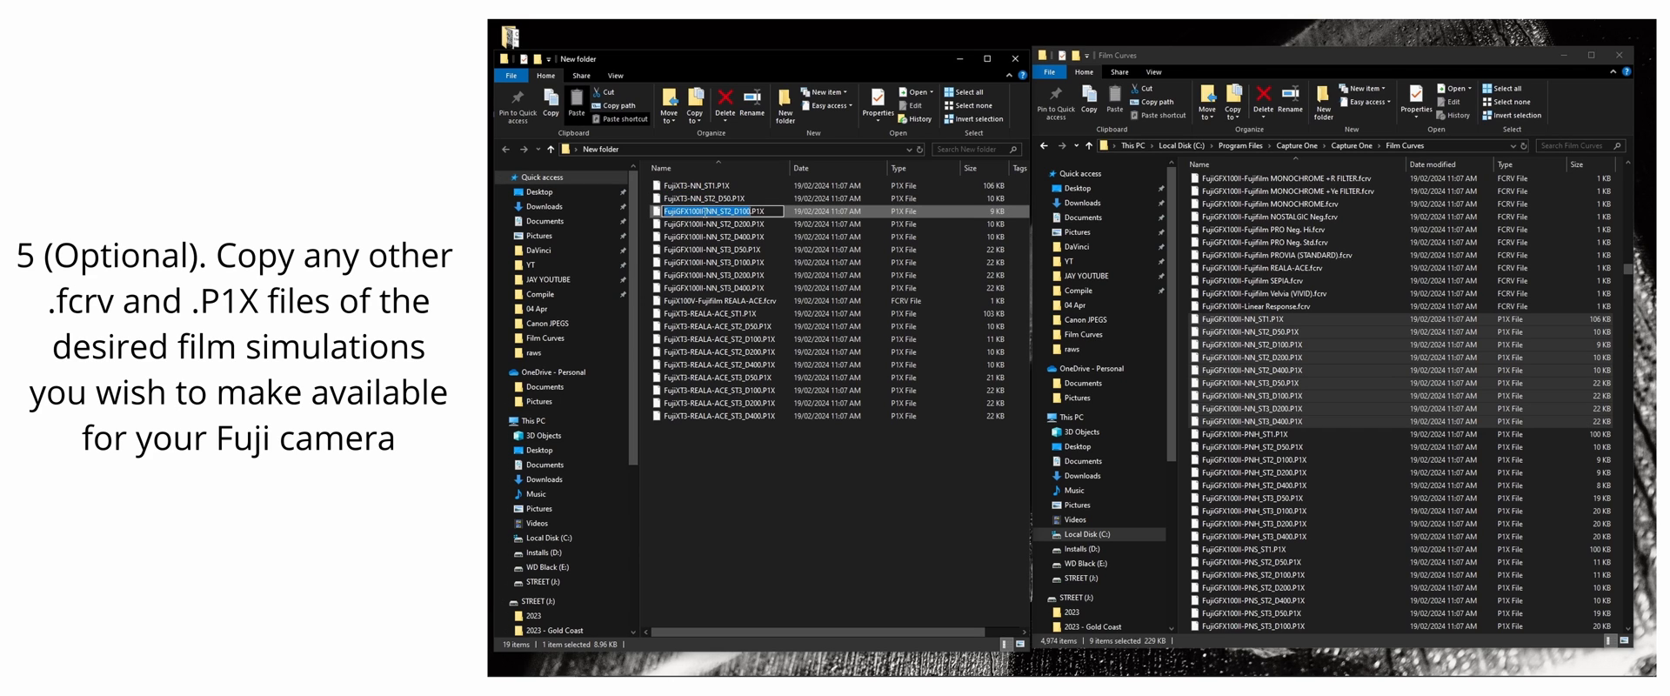
{"action": "left_click", "coordinate": [718, 224]}
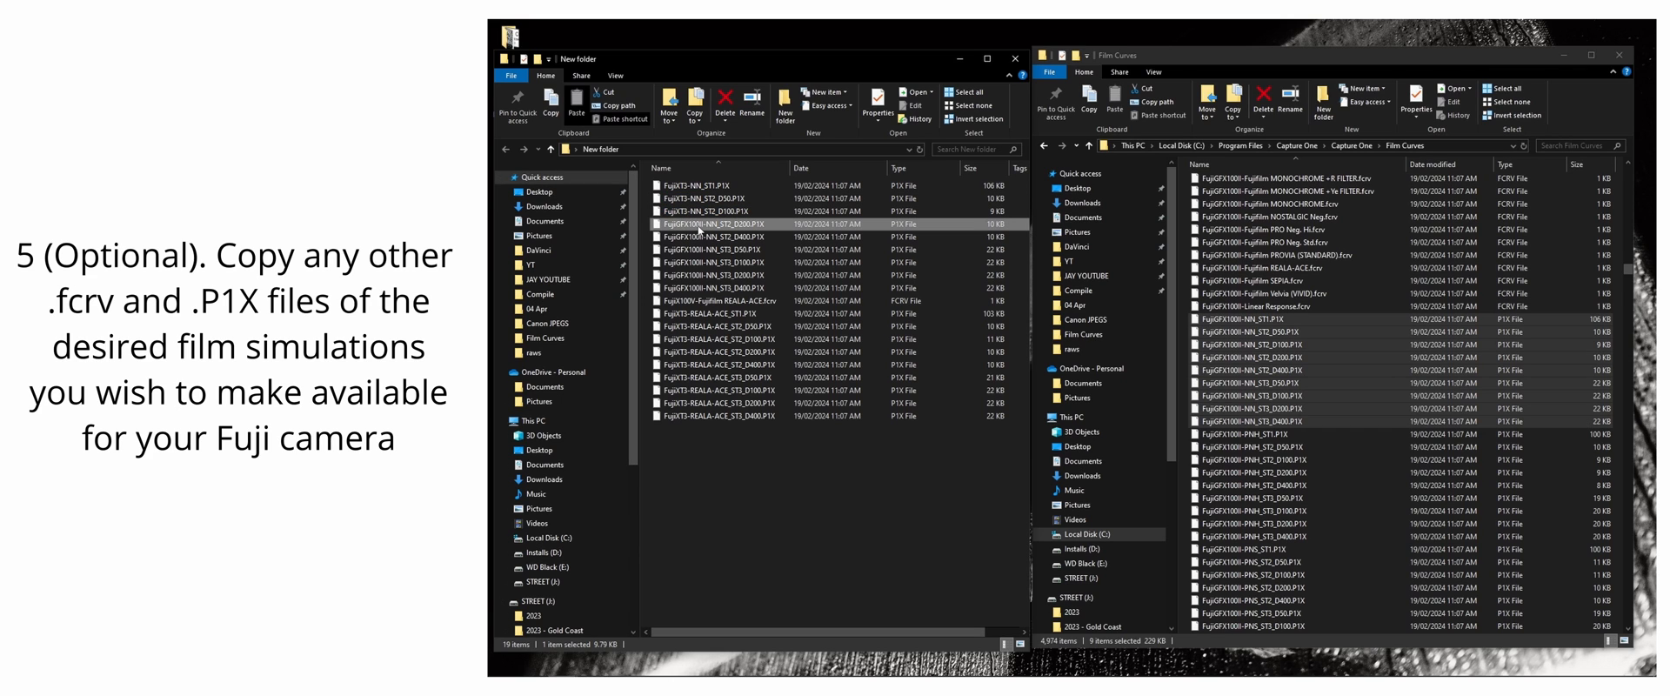
{"action": "left_click", "coordinate": [719, 236]}
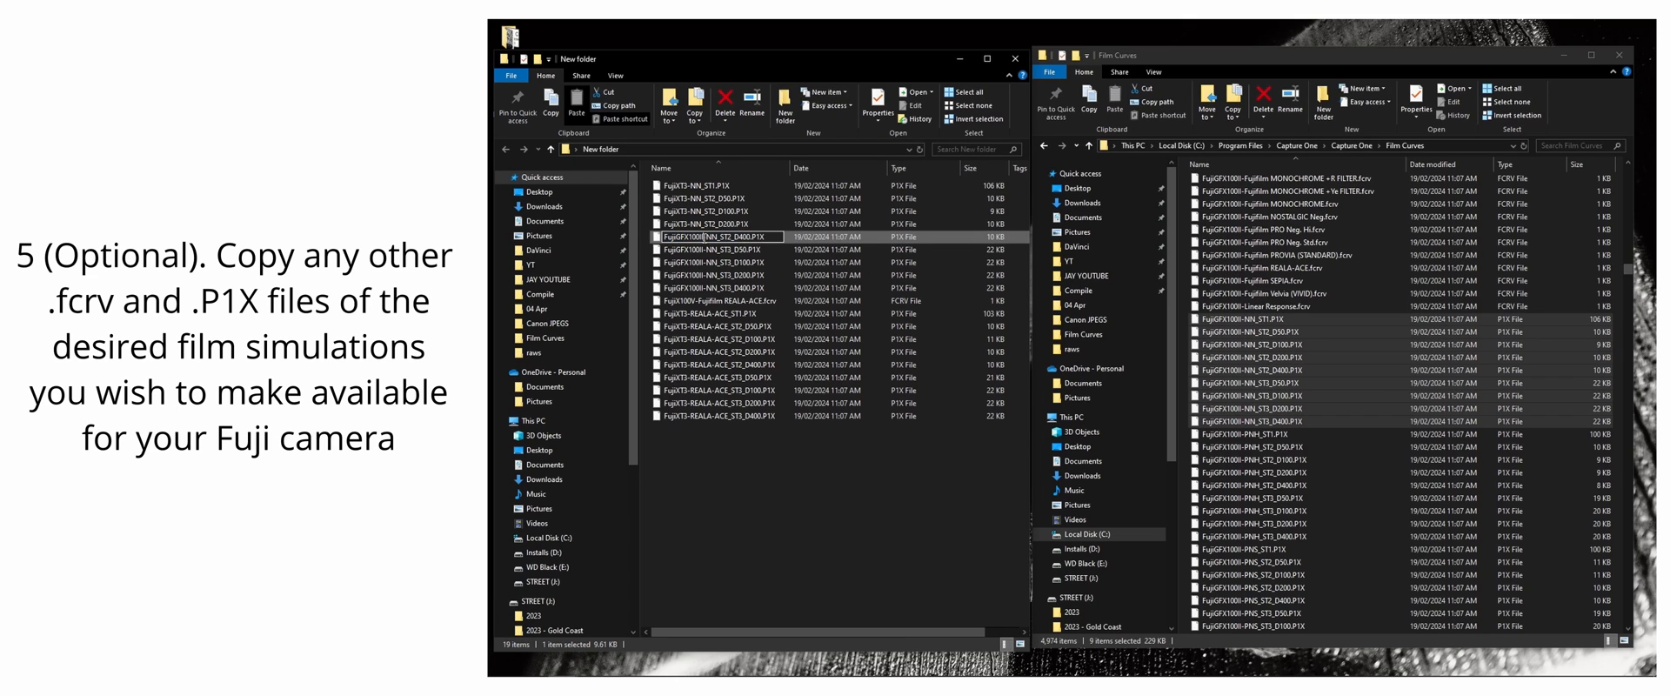
{"action": "left_click", "coordinate": [718, 249]}
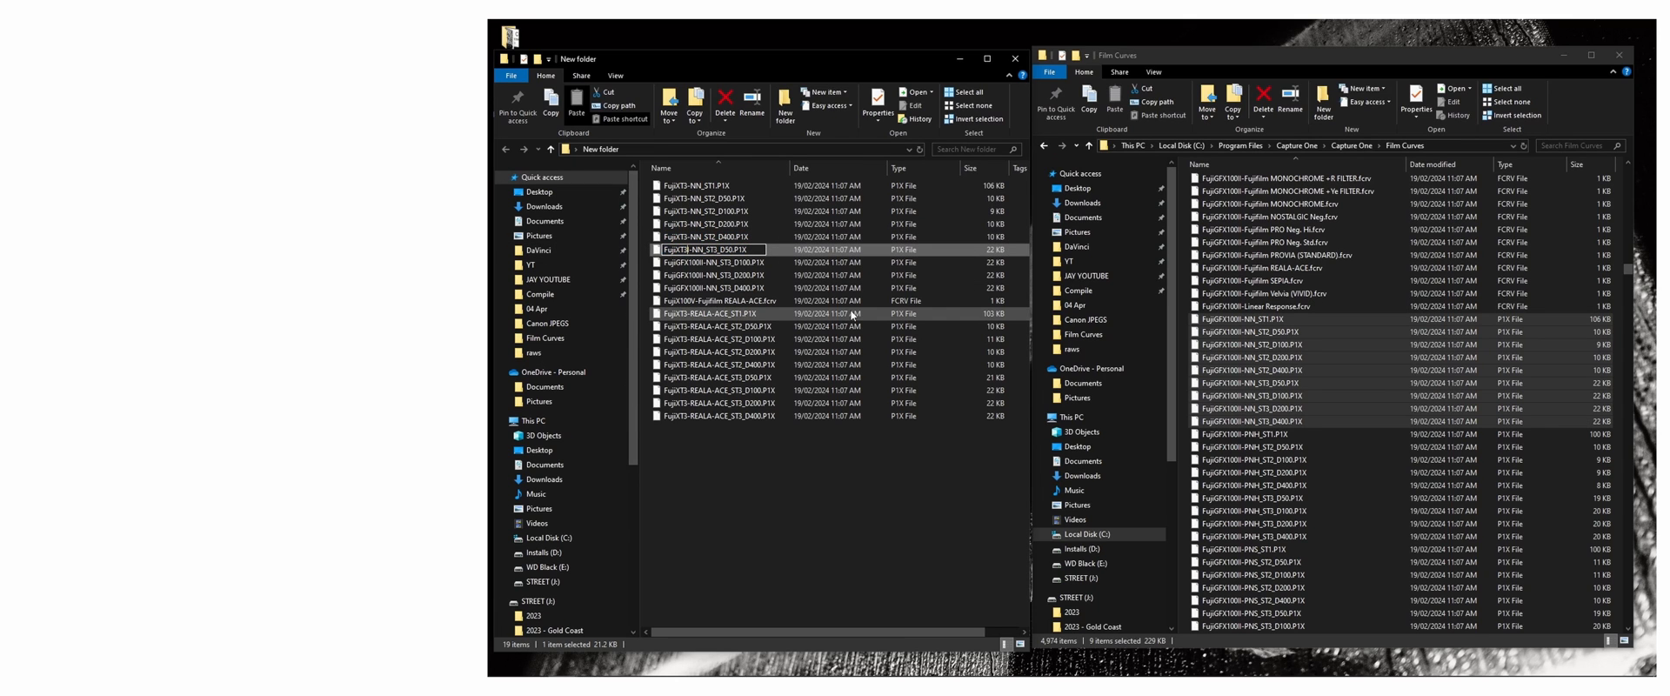
{"action": "left_click", "coordinate": [719, 263]}
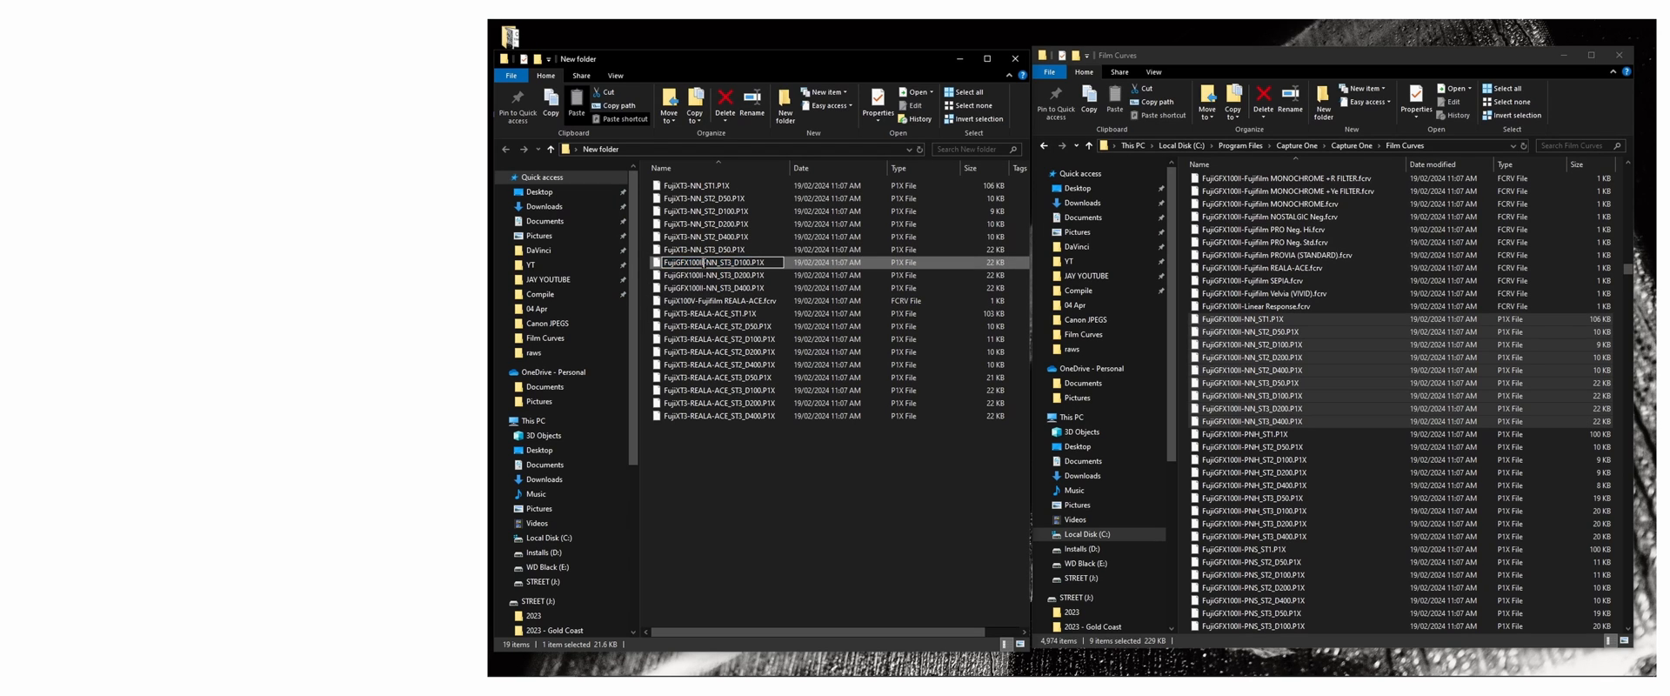
{"action": "left_click", "coordinate": [719, 275]}
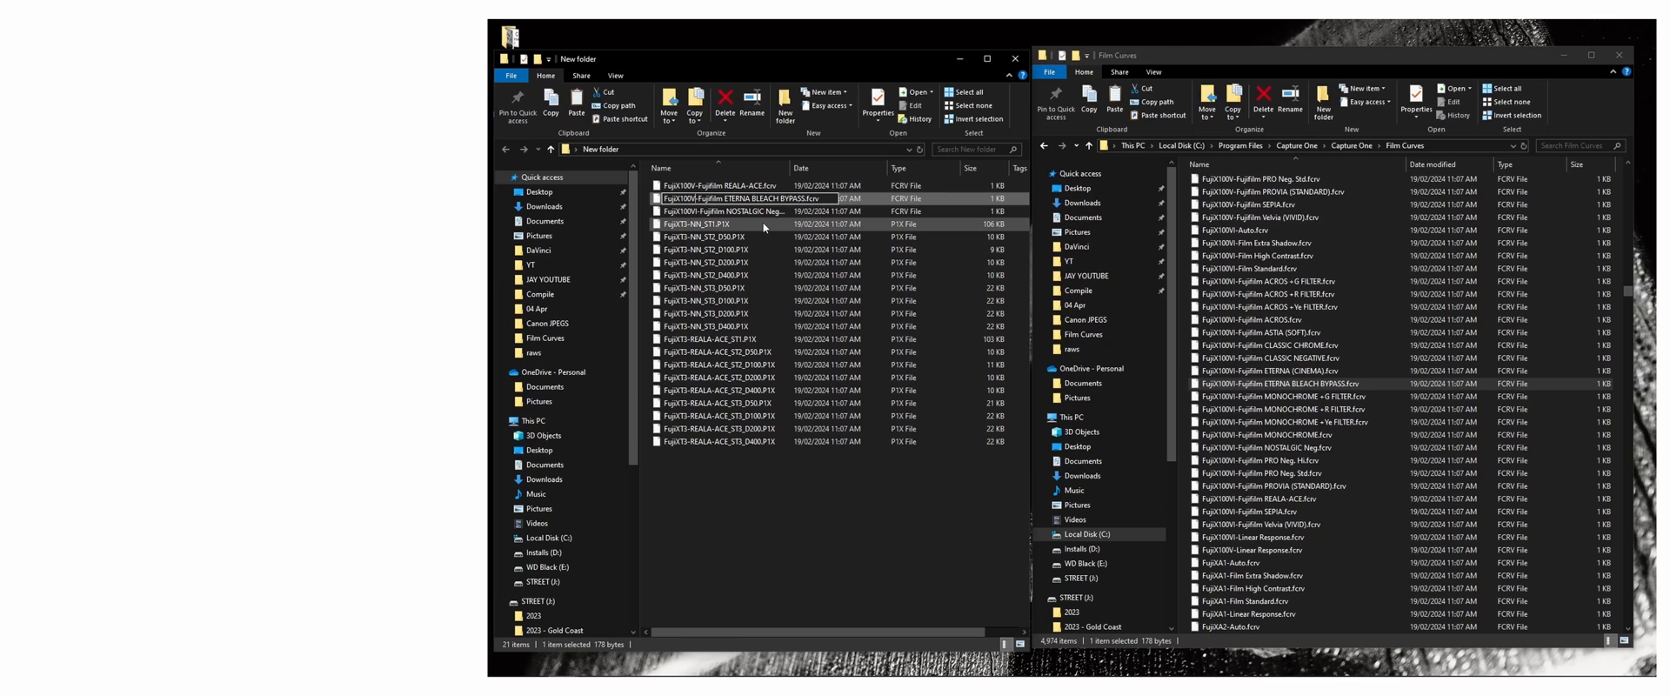
Finish renaming the Eterna Bleach Bypass file and copy all 21 renamed files from the New folder.
{"action": "left_click", "coordinate": [723, 210]}
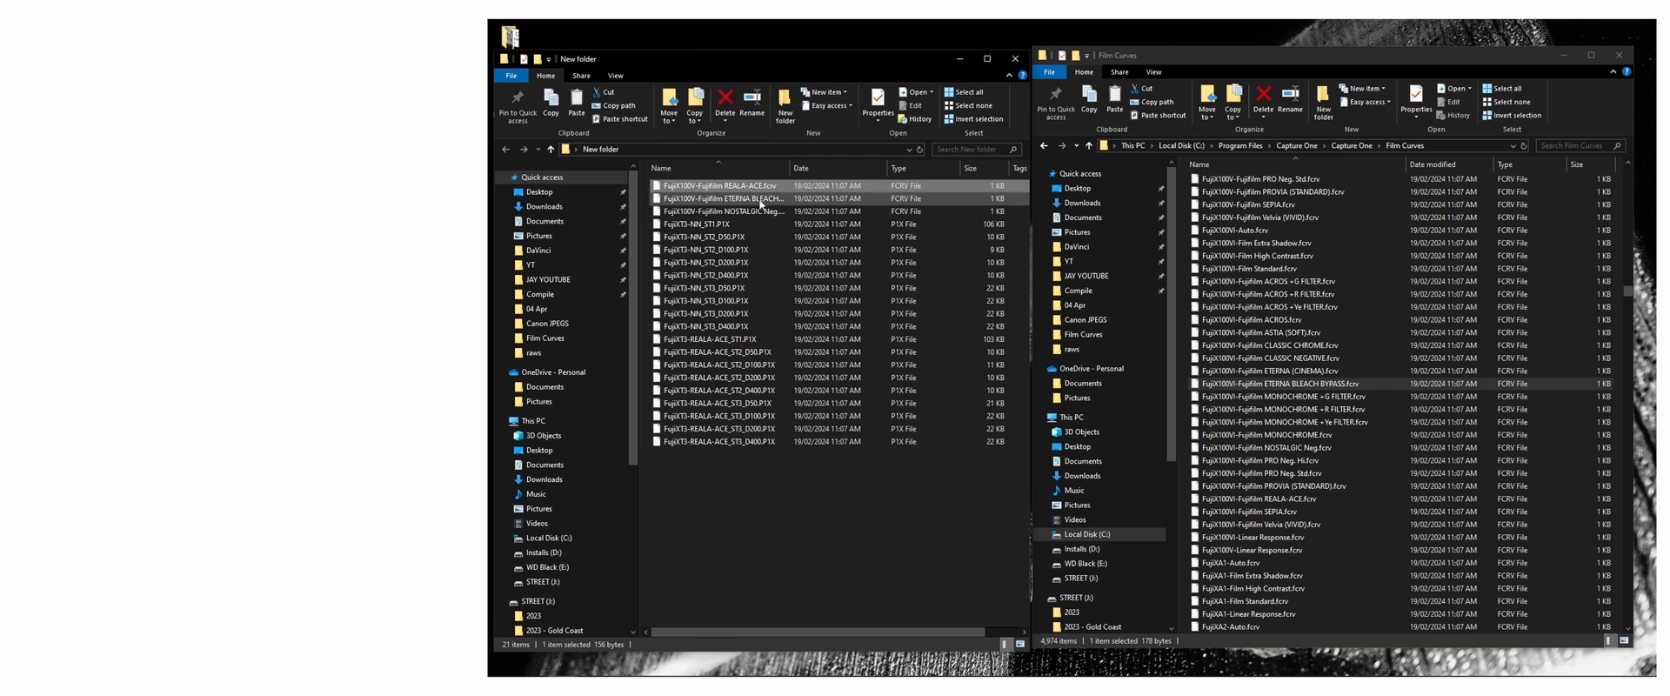
{"action": "left_click", "coordinate": [724, 211]}
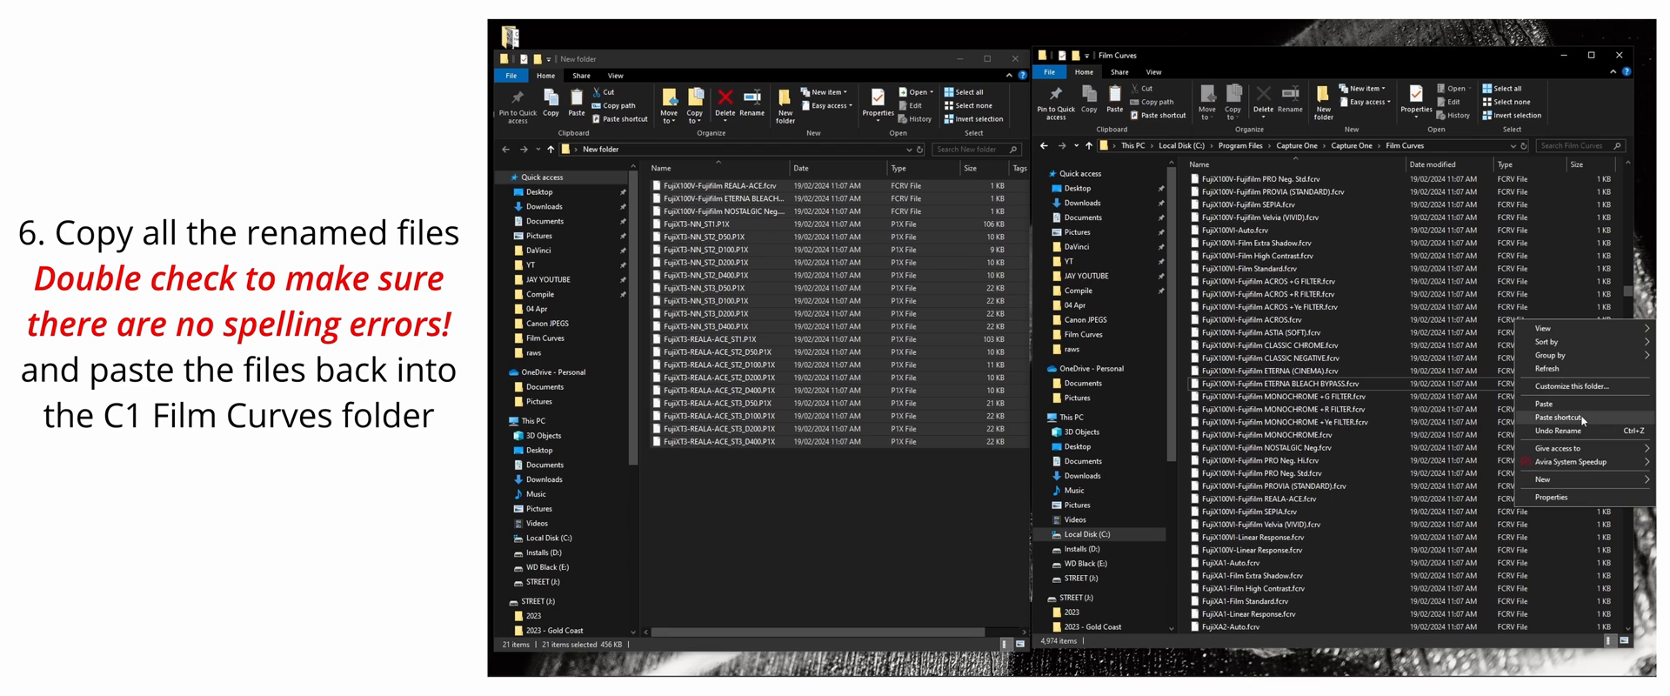
Paste the 21 renamed files into Film Curves, granting administrator permission for all items.
{"action": "left_click", "coordinate": [1545, 404]}
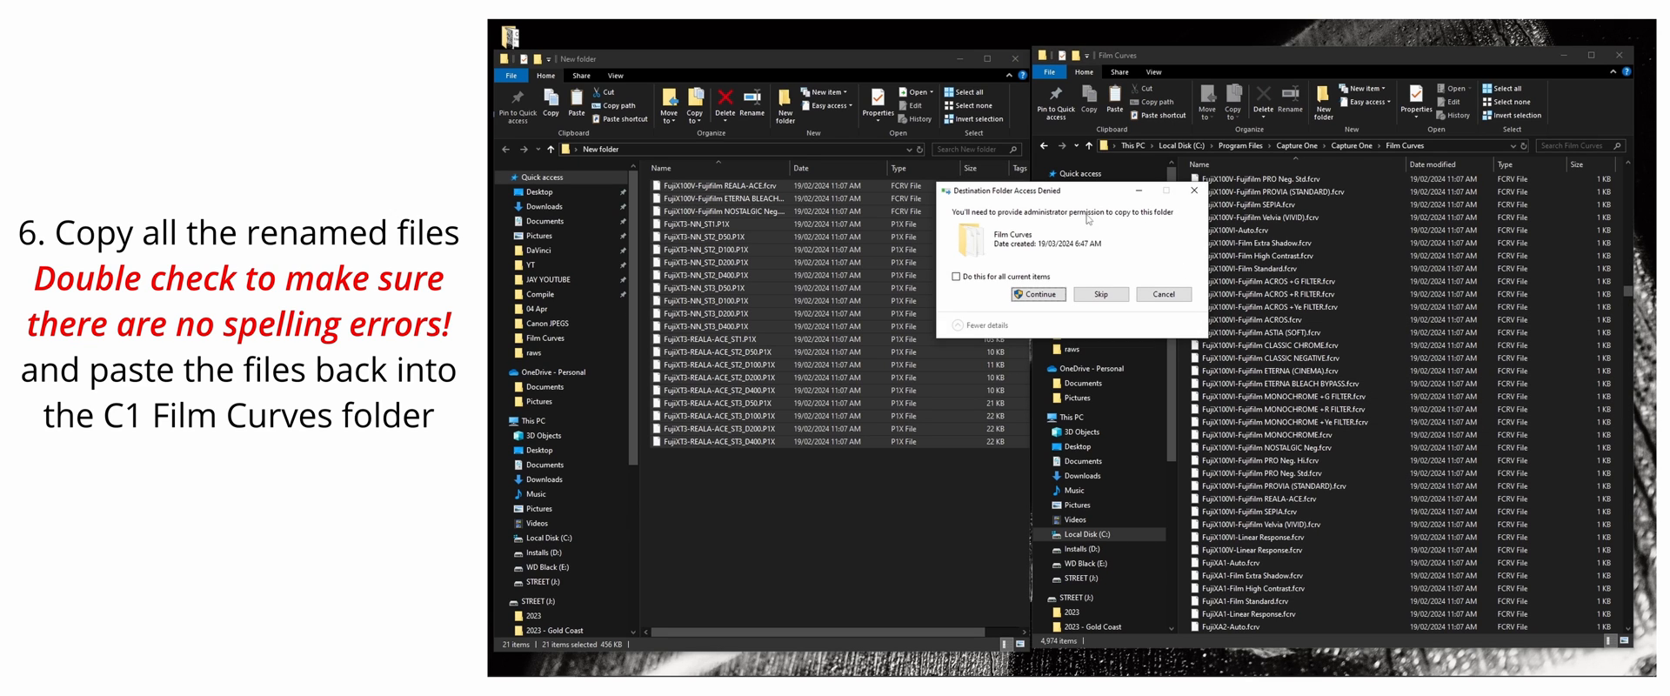
{"action": "left_click", "coordinate": [1035, 294]}
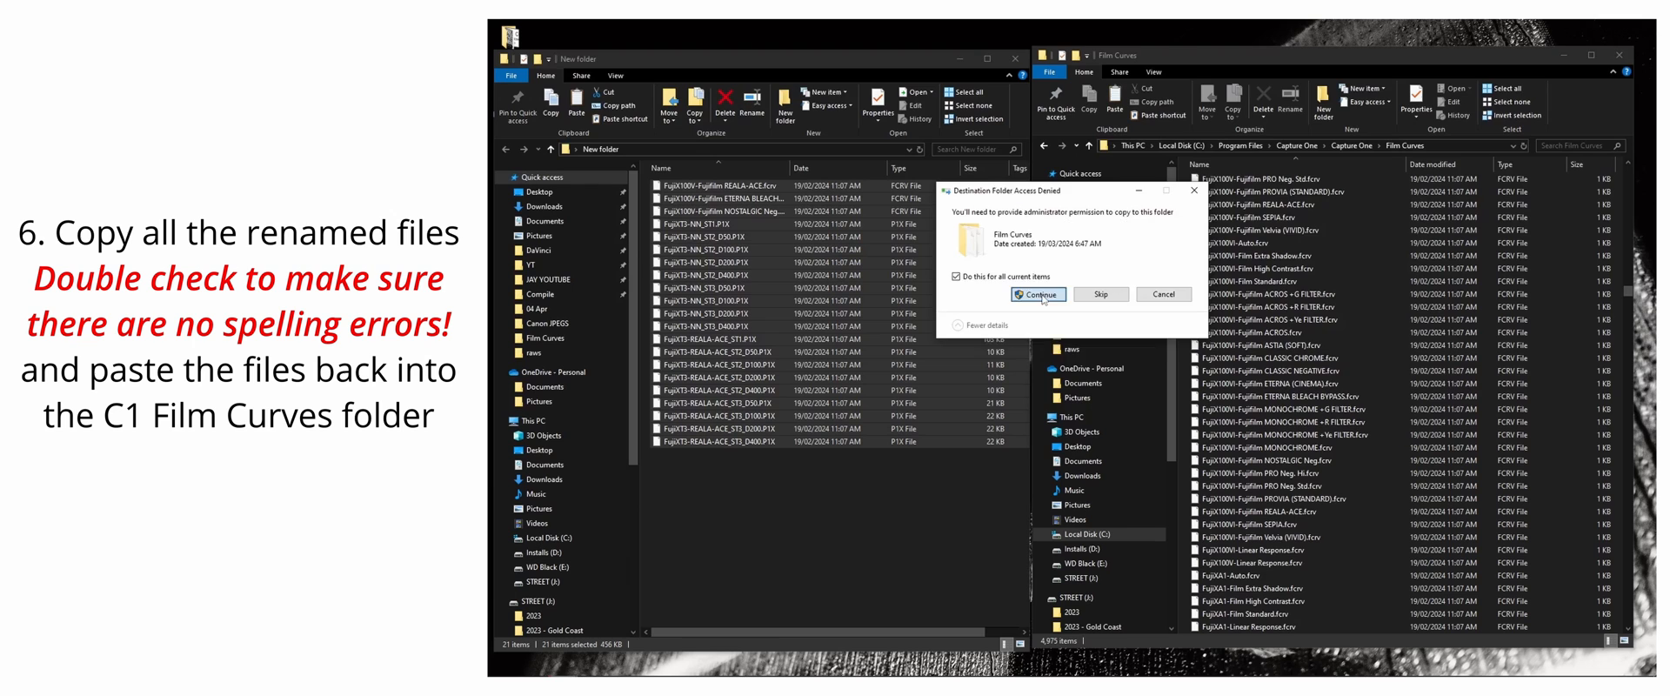
{"action": "left_click", "coordinate": [1036, 294]}
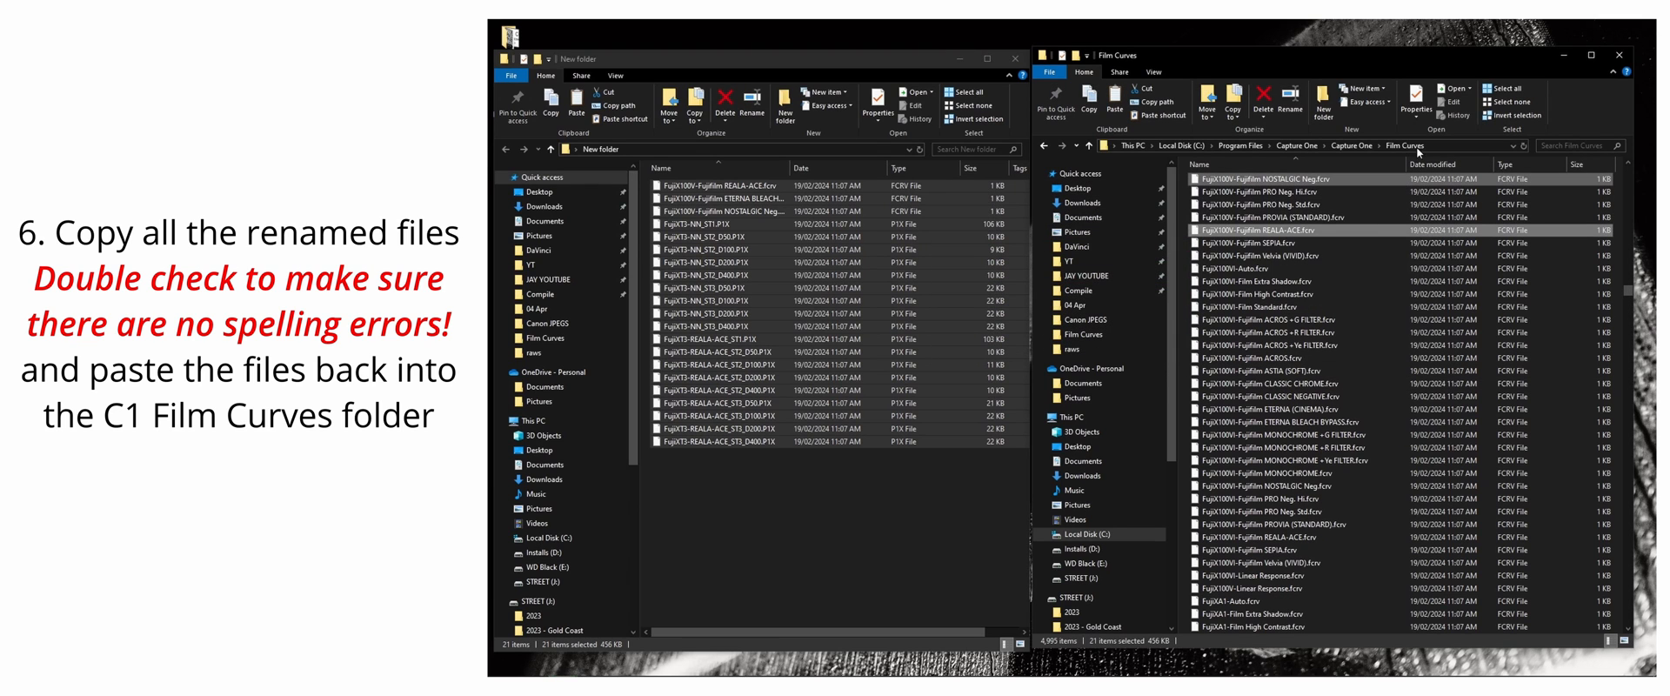
{"action": "left_click", "coordinate": [1015, 59]}
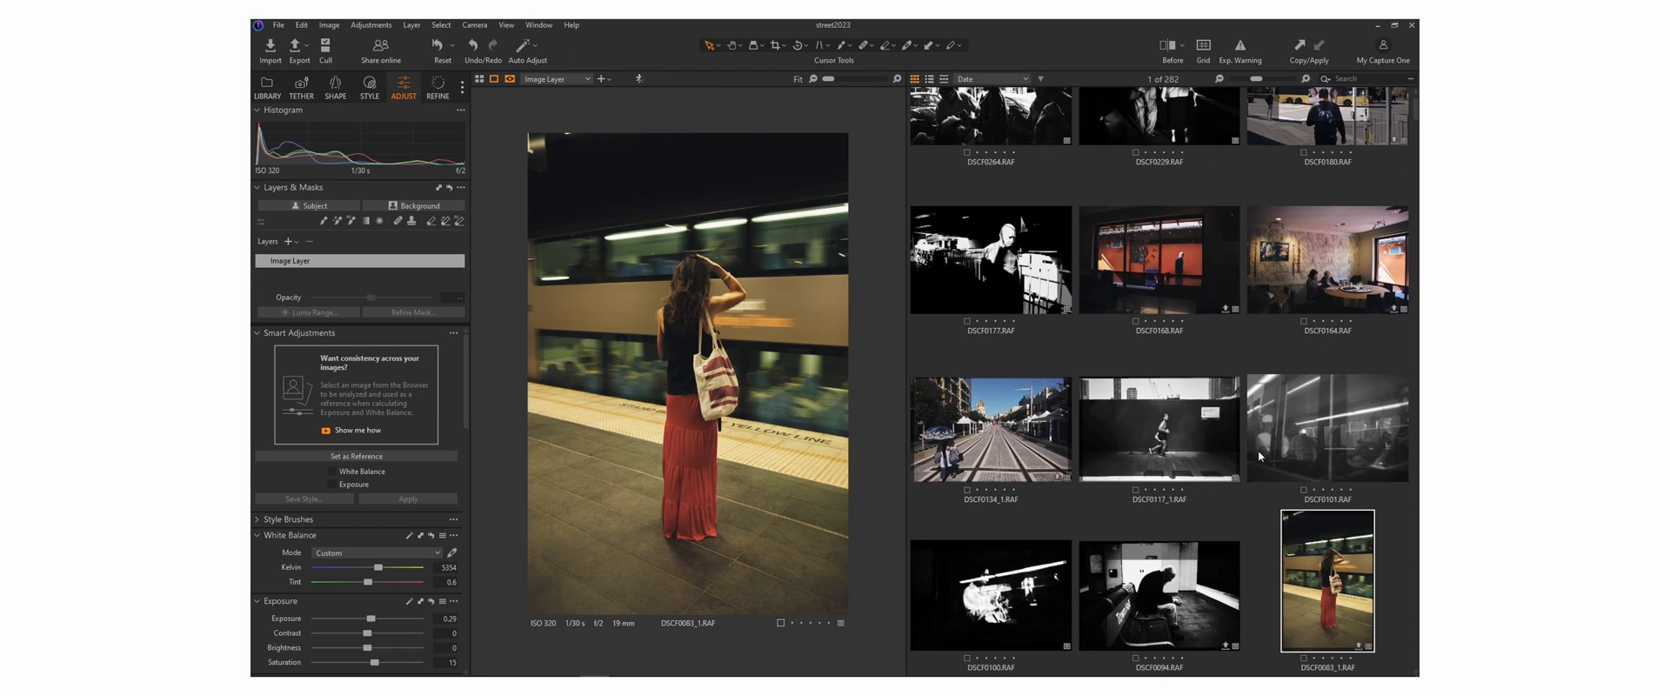
Open the DSCF0180 X100V yellow bus street photo in the Capture One viewer.
{"action": "scroll", "scroll_direction": "down", "scroll_amount": 3}
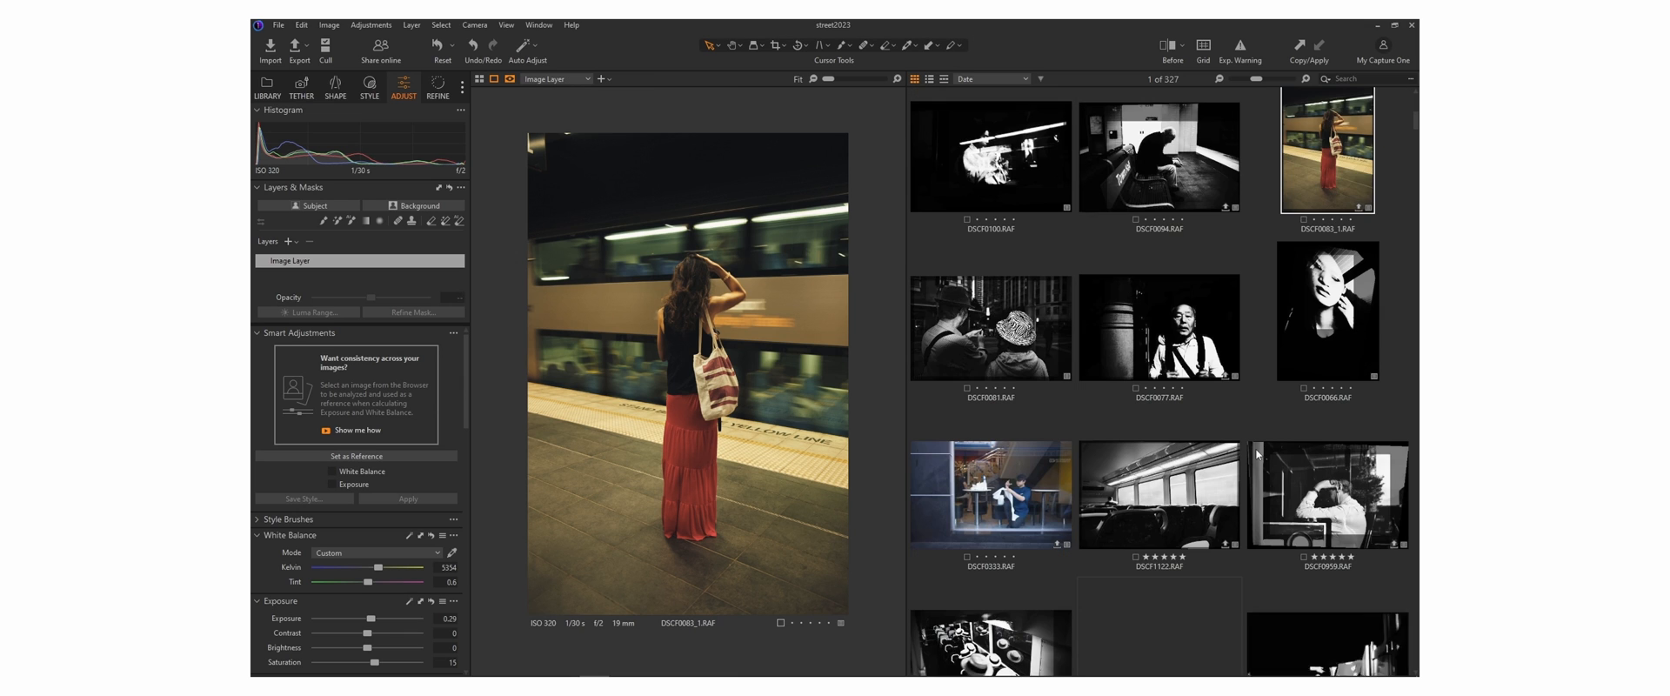
{"action": "scroll", "scroll_direction": "down", "scroll_amount": 3}
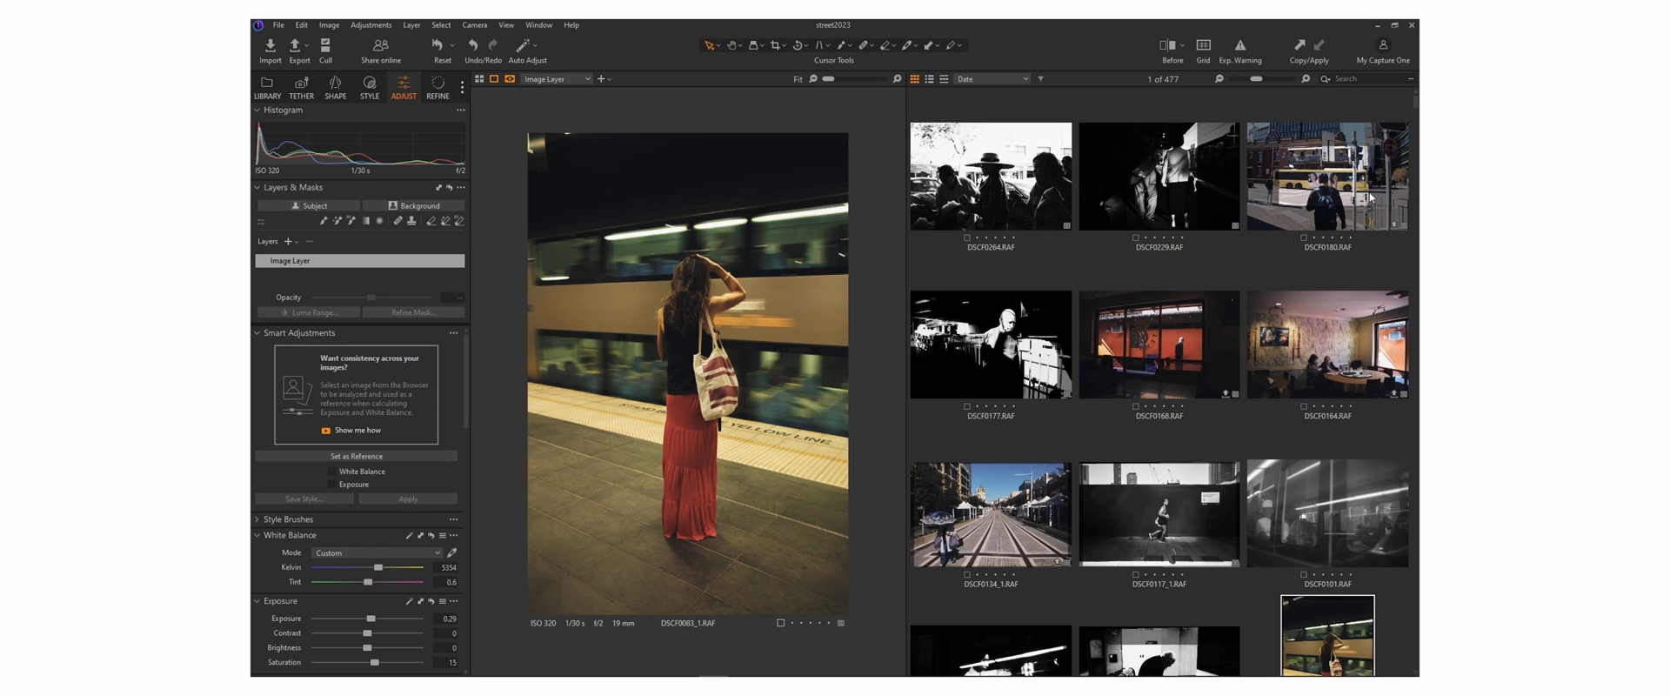
{"action": "left_click", "coordinate": [1326, 176]}
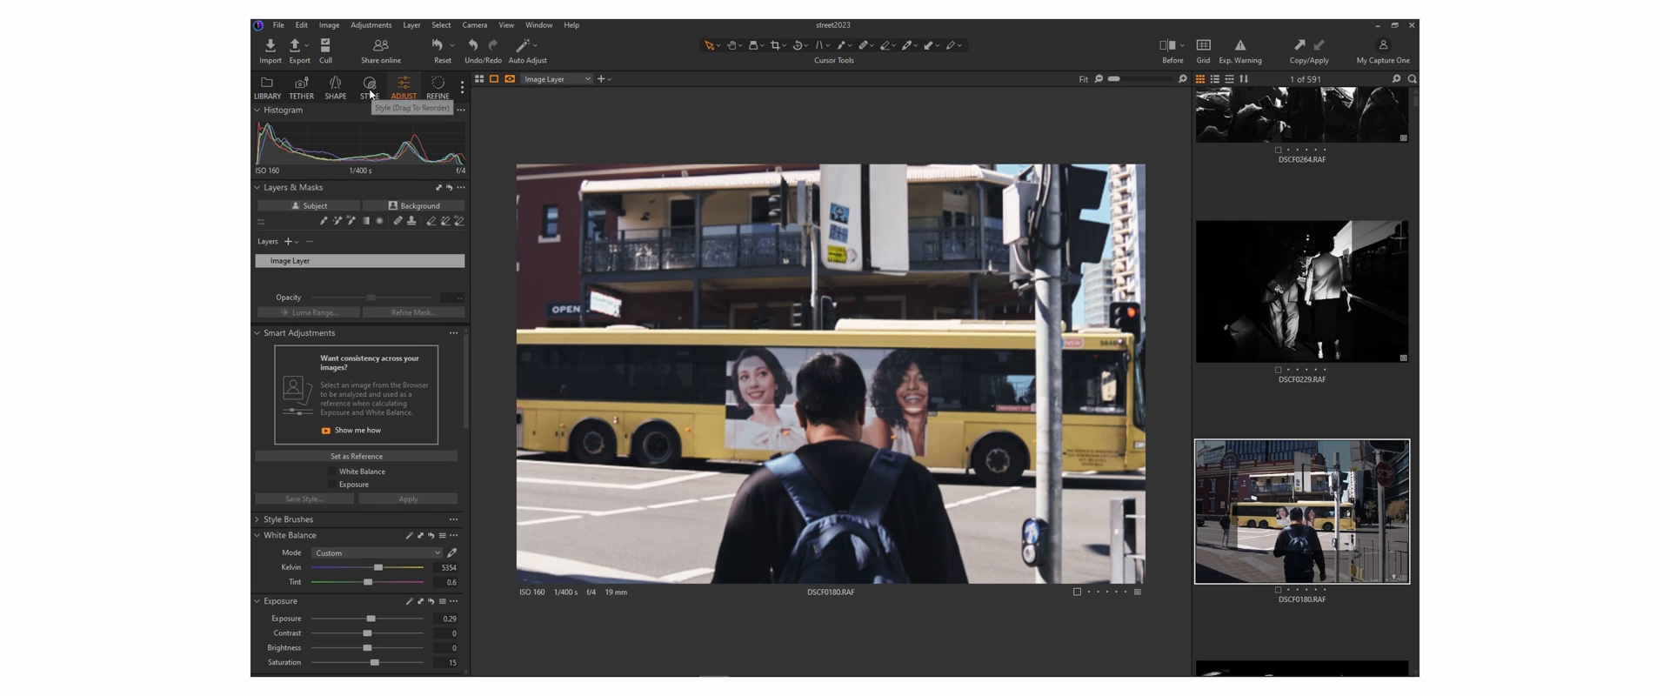
Apply a Fujifilm film curve from Base Characteristics, rendering the bus photo in black and white.
{"action": "left_click", "coordinate": [369, 89]}
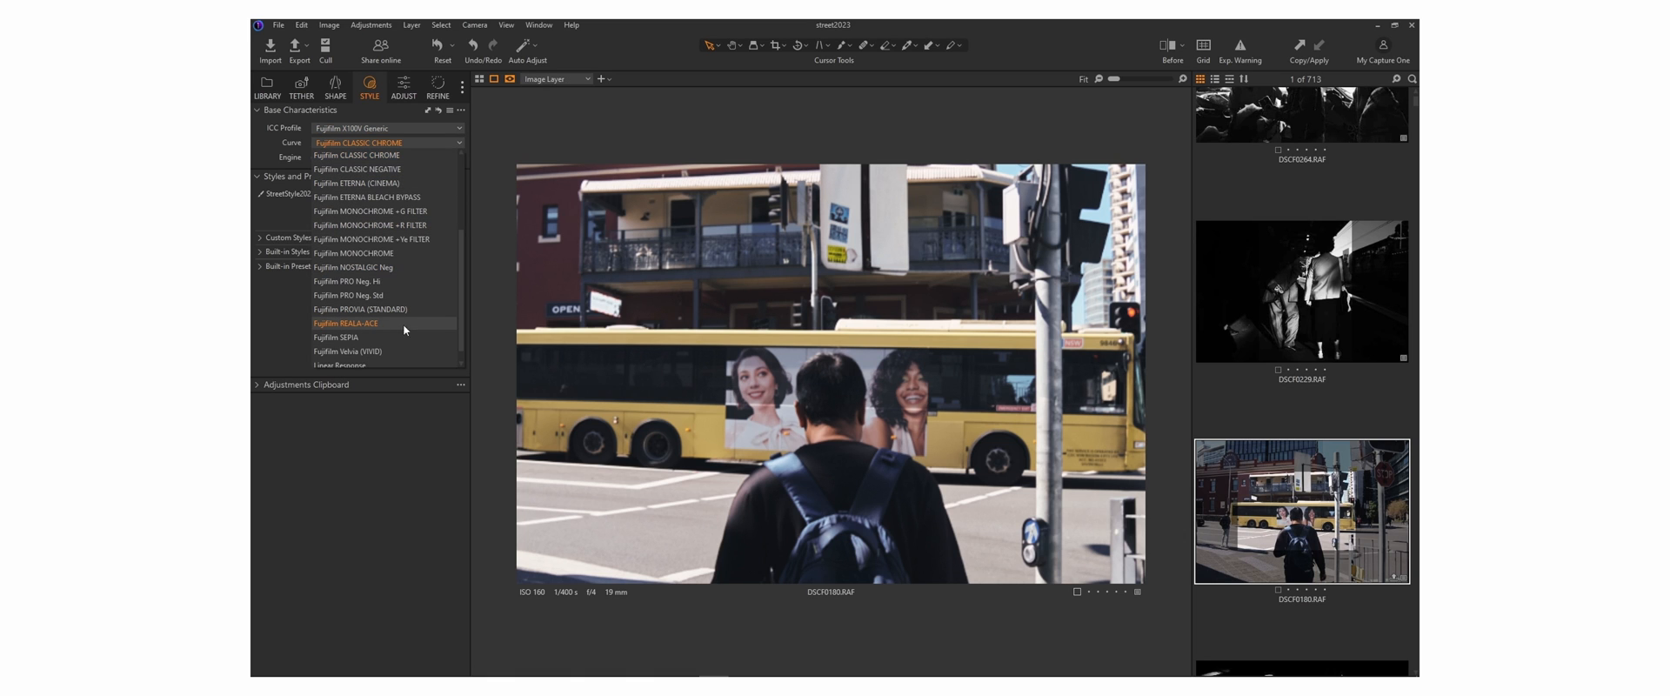
{"action": "left_click", "coordinate": [344, 324]}
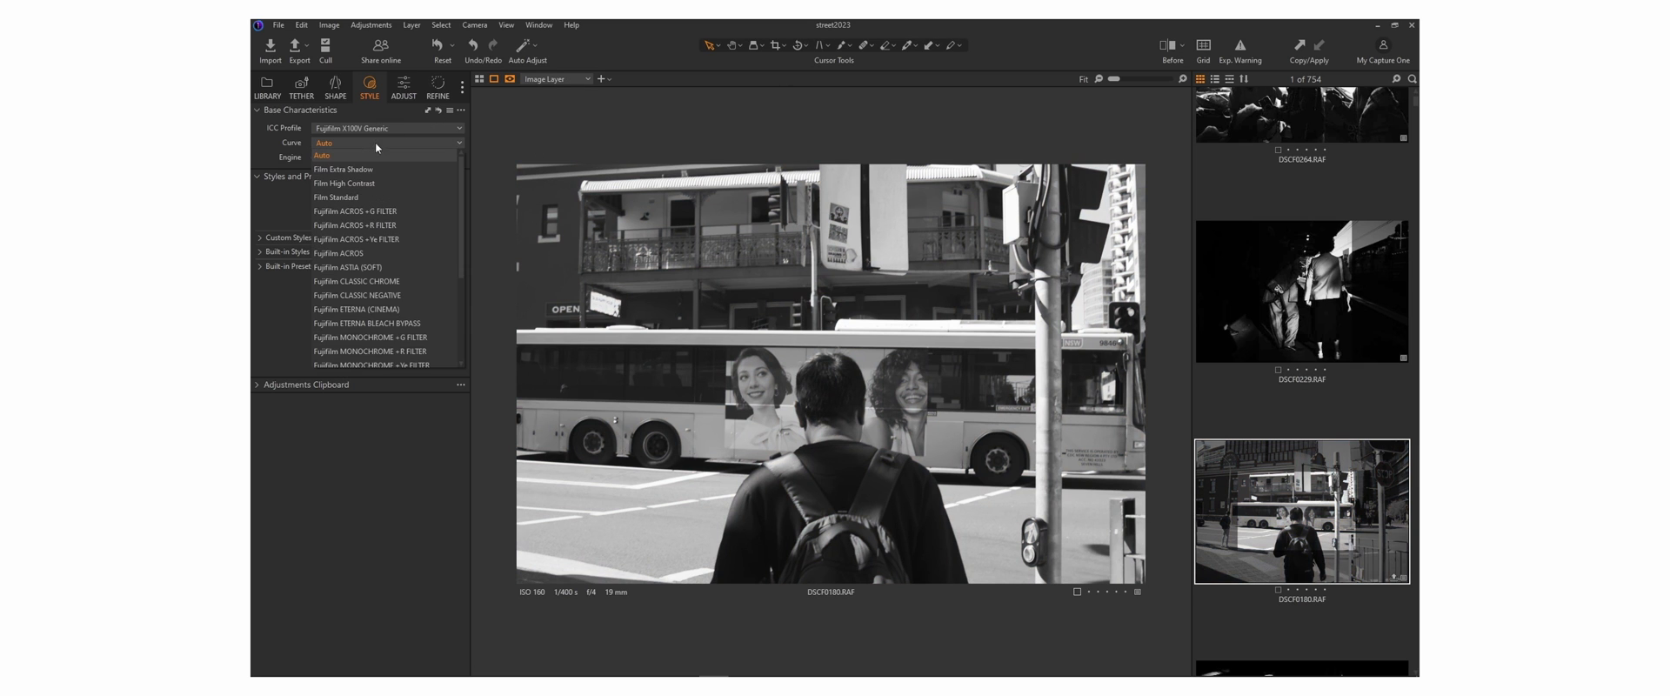
Set the photo's white balance mode to the Shot preset in the Adjust tab.
{"action": "left_click", "coordinate": [402, 88]}
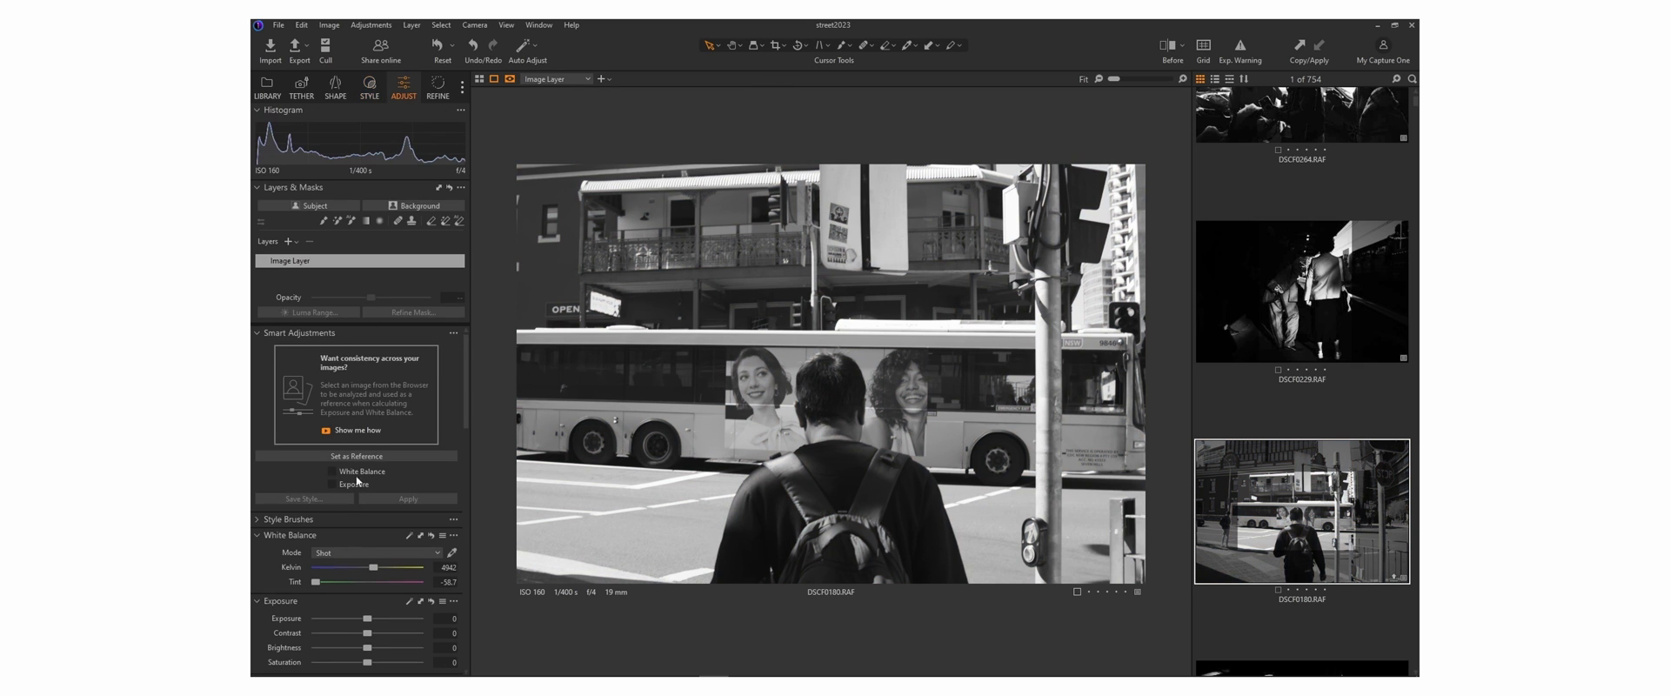
{"action": "left_click", "coordinate": [376, 551]}
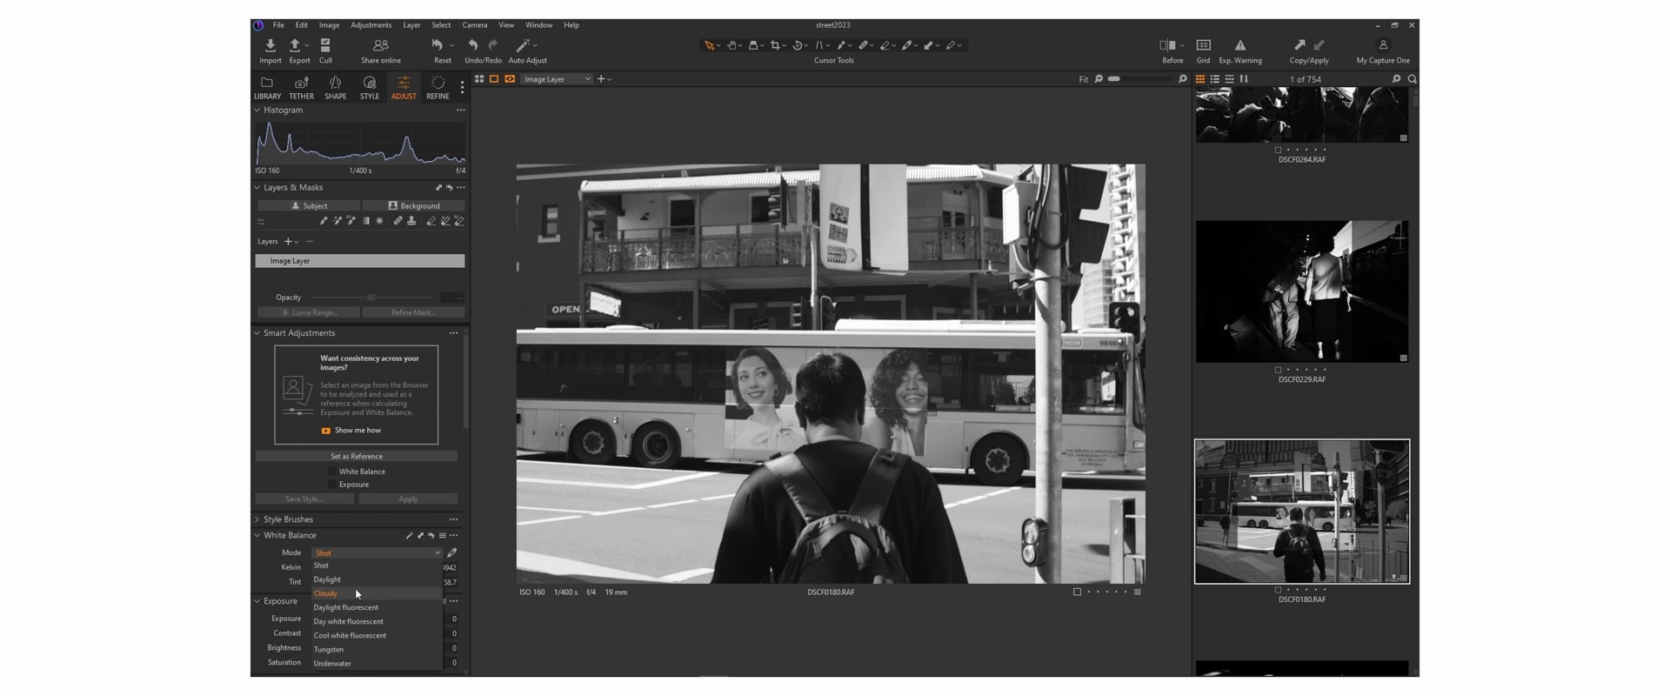
{"action": "left_click", "coordinate": [369, 89]}
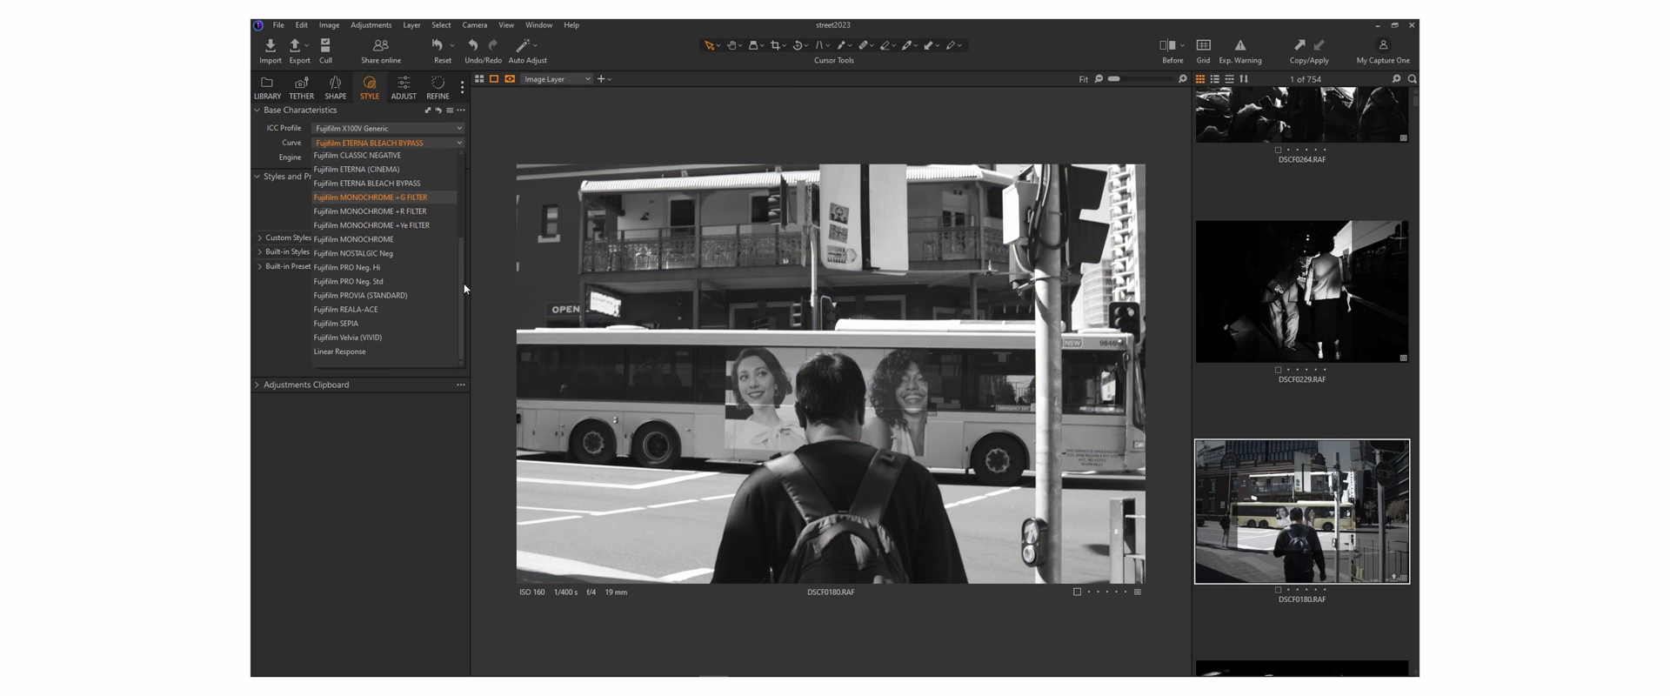
Try the FujiFilm NOSTALGIC Neg curve, then settle on FujiFilm REALA ACE restoring full colour.
{"action": "left_click", "coordinate": [353, 253]}
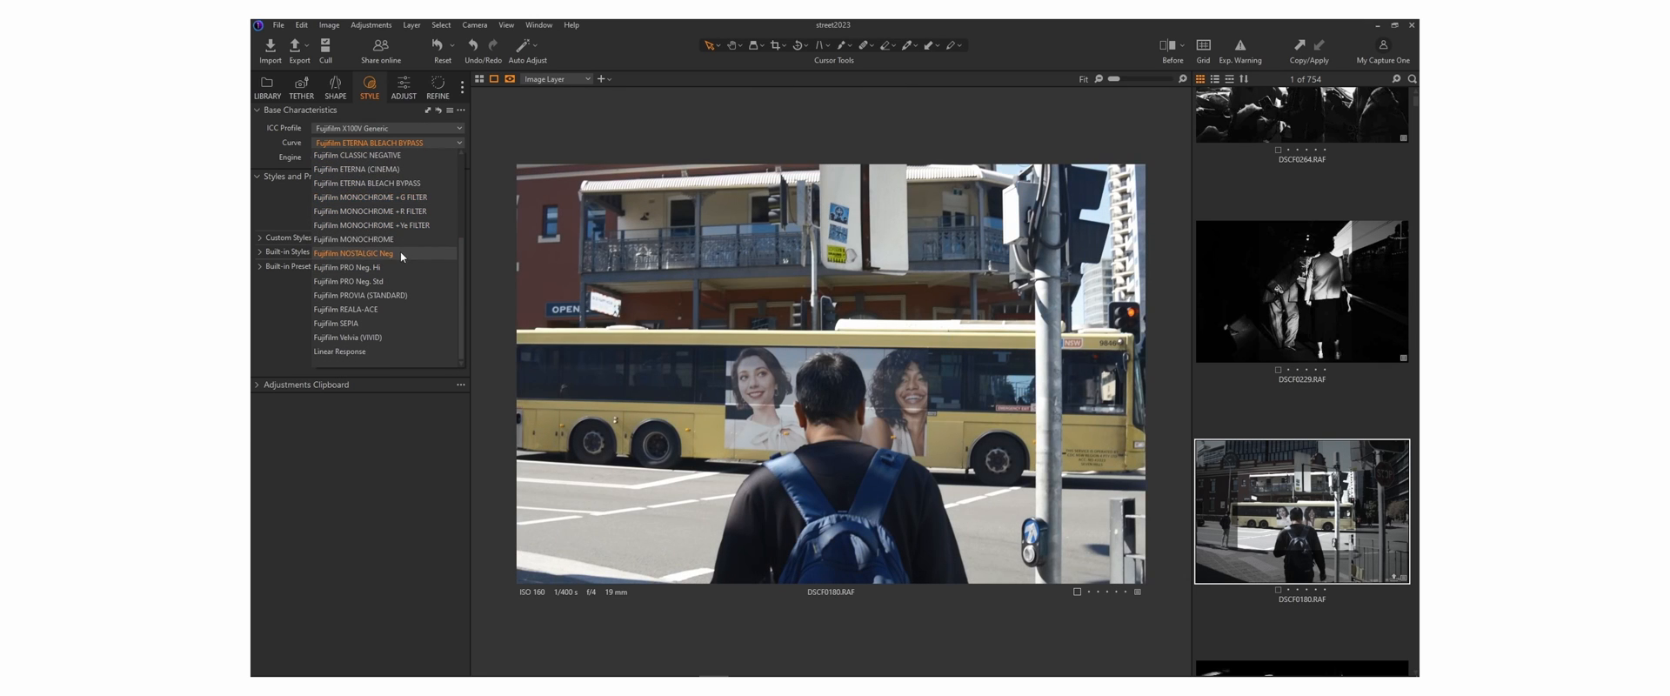
{"action": "left_click", "coordinate": [355, 252]}
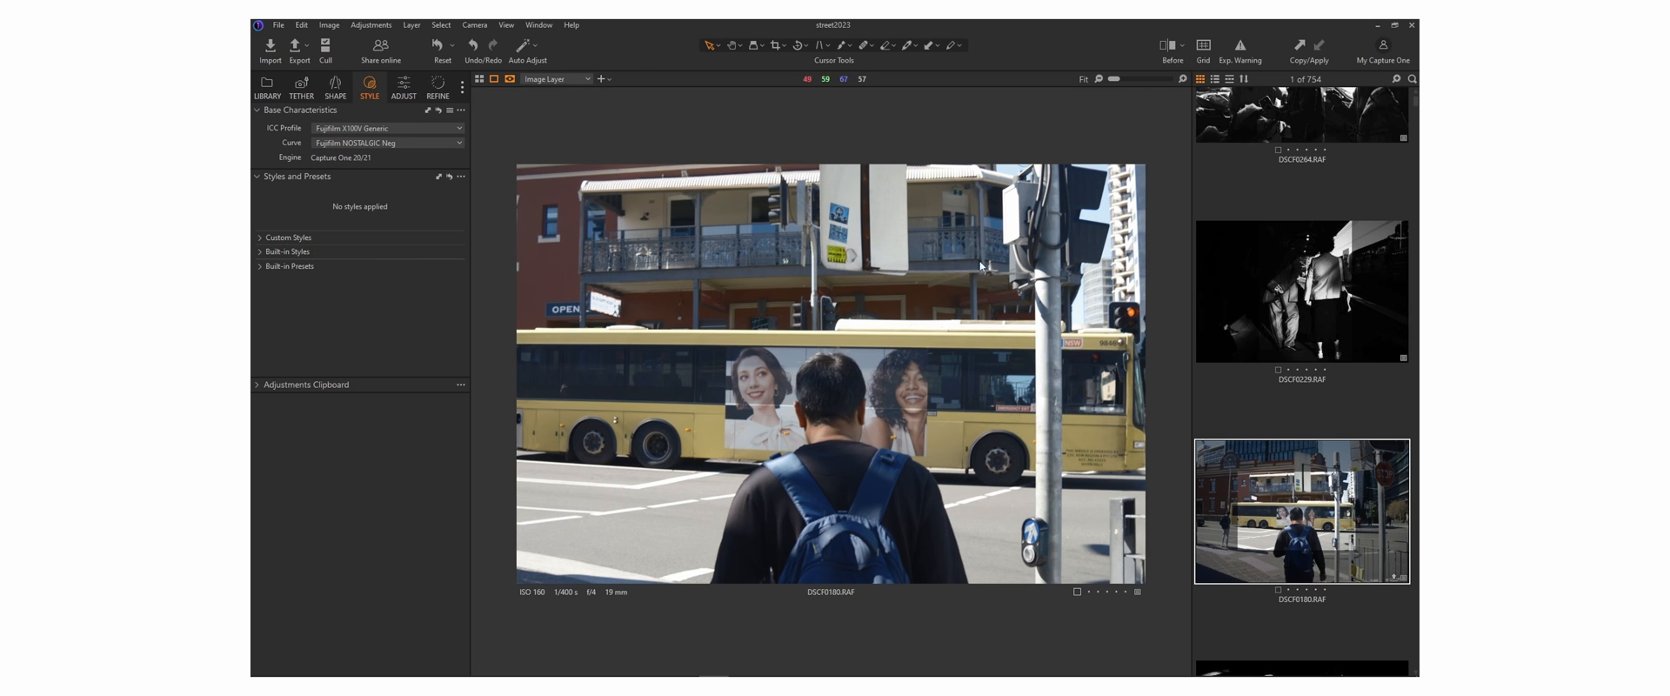
{"action": "left_click", "coordinate": [386, 141]}
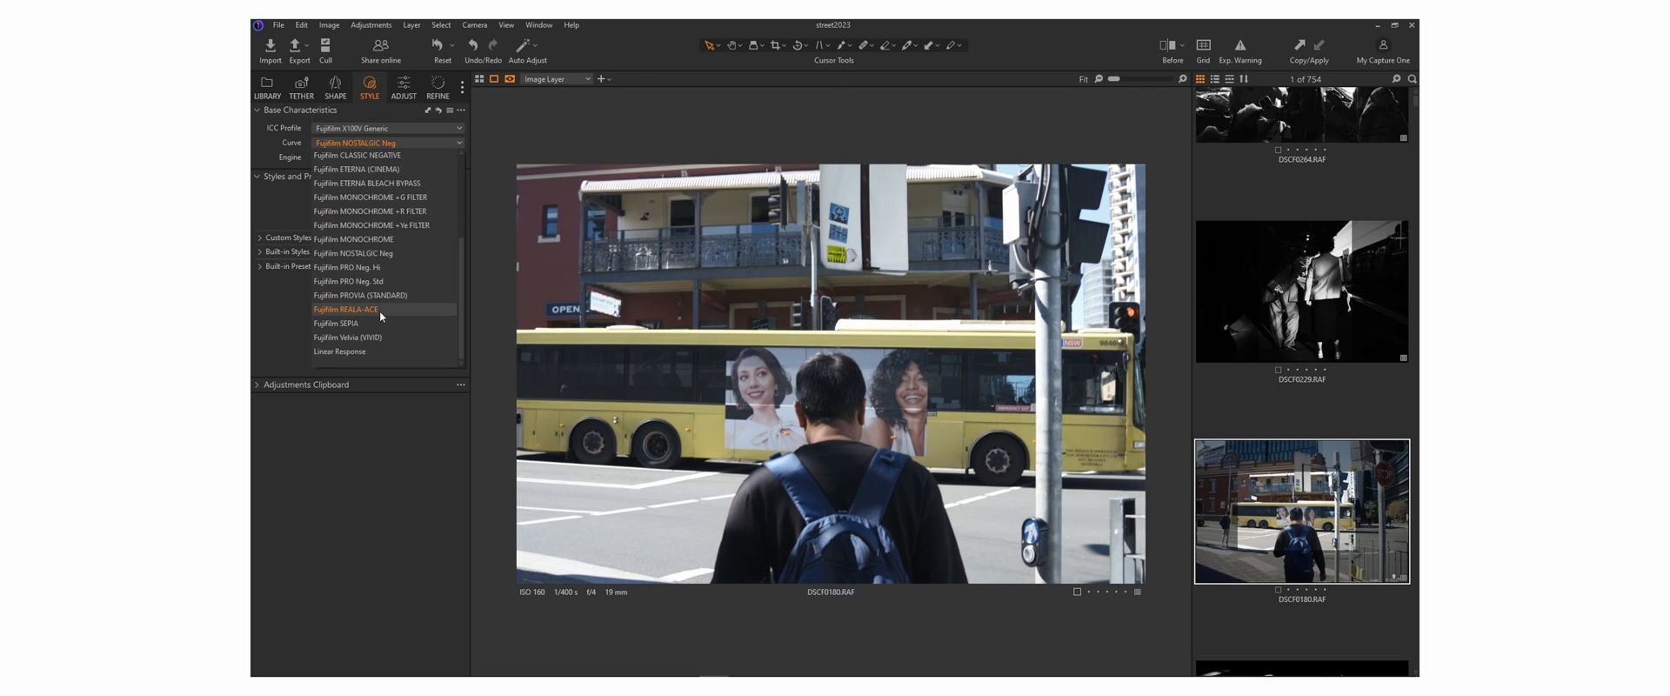
{"action": "left_click", "coordinate": [345, 309]}
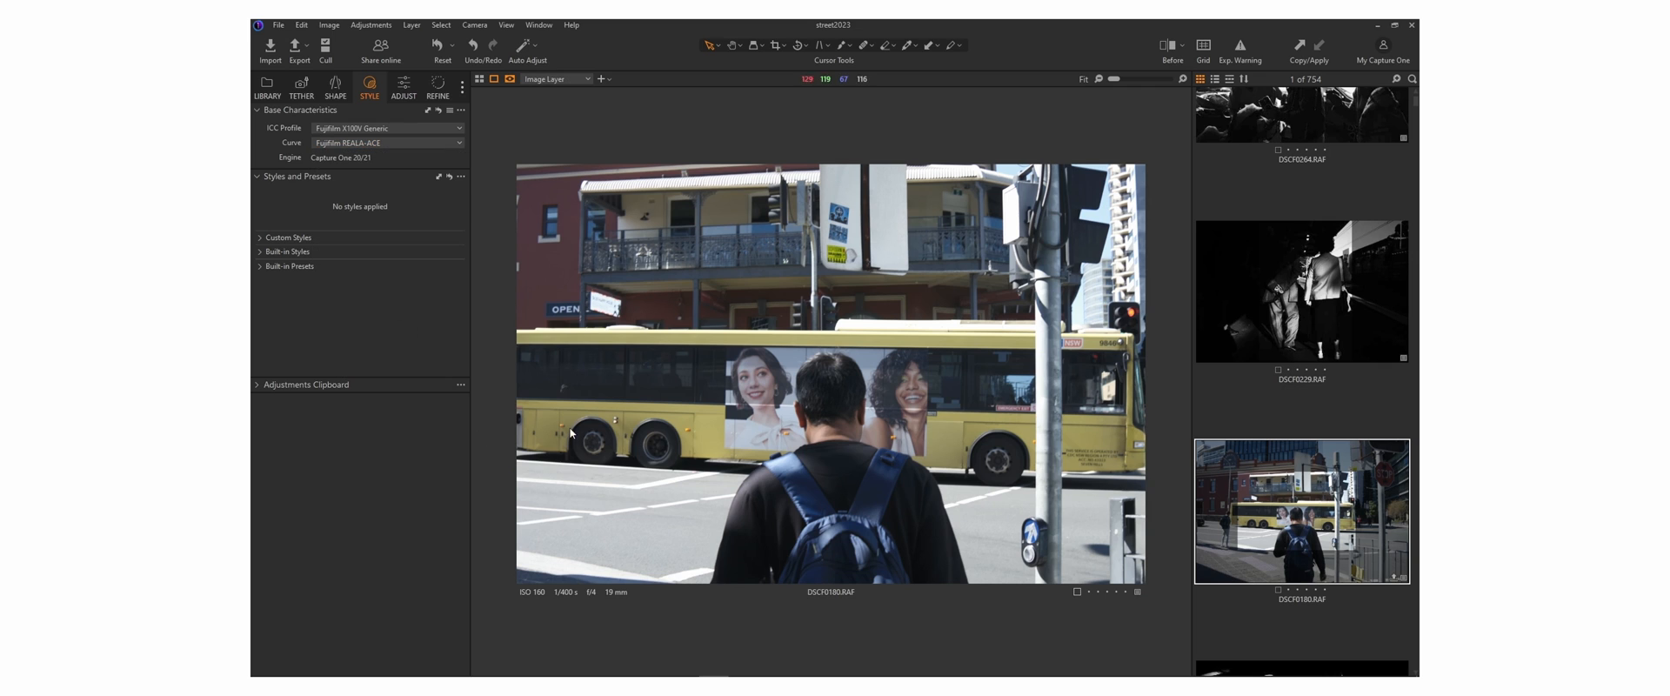
{"action": "mouse_move", "coordinate": [1393, 536]}
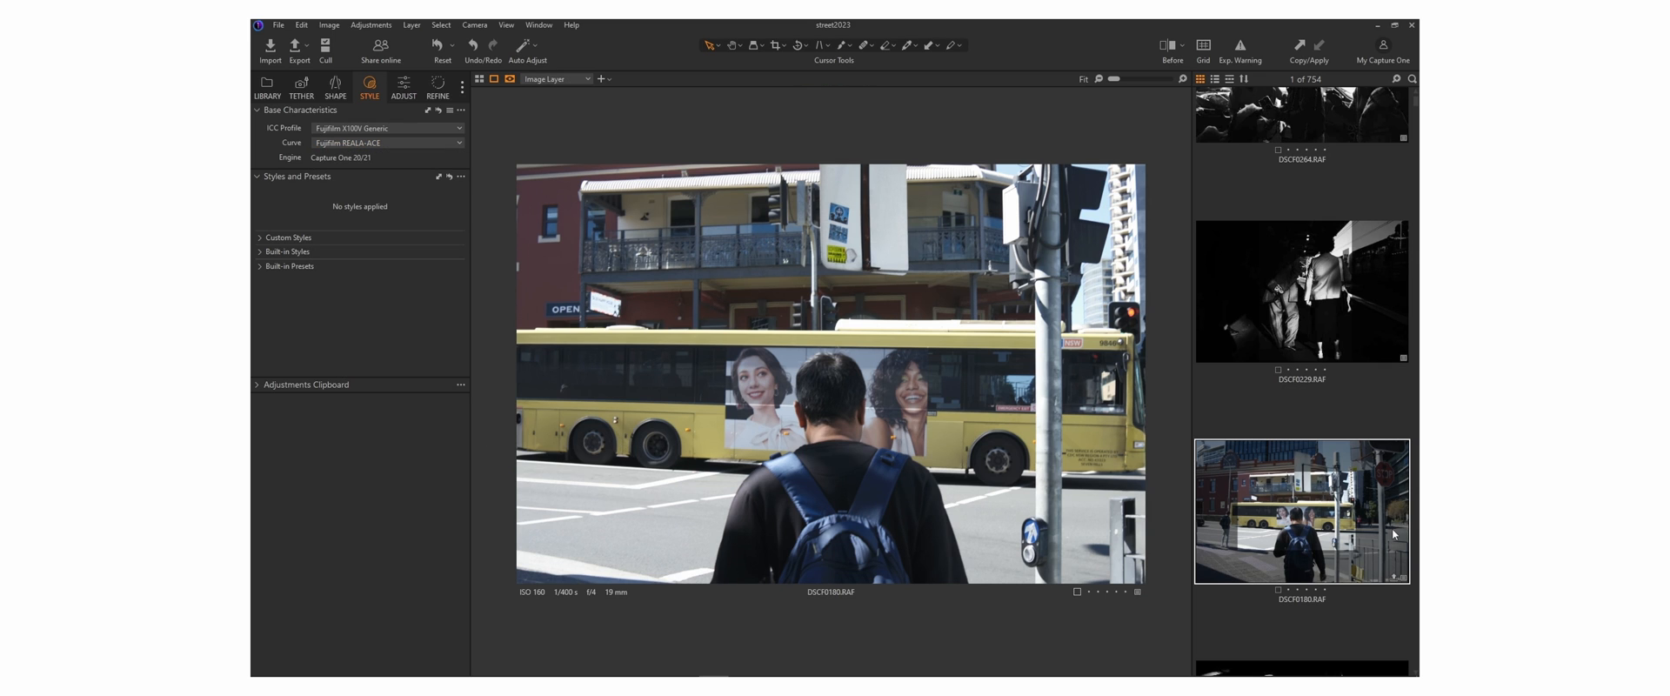